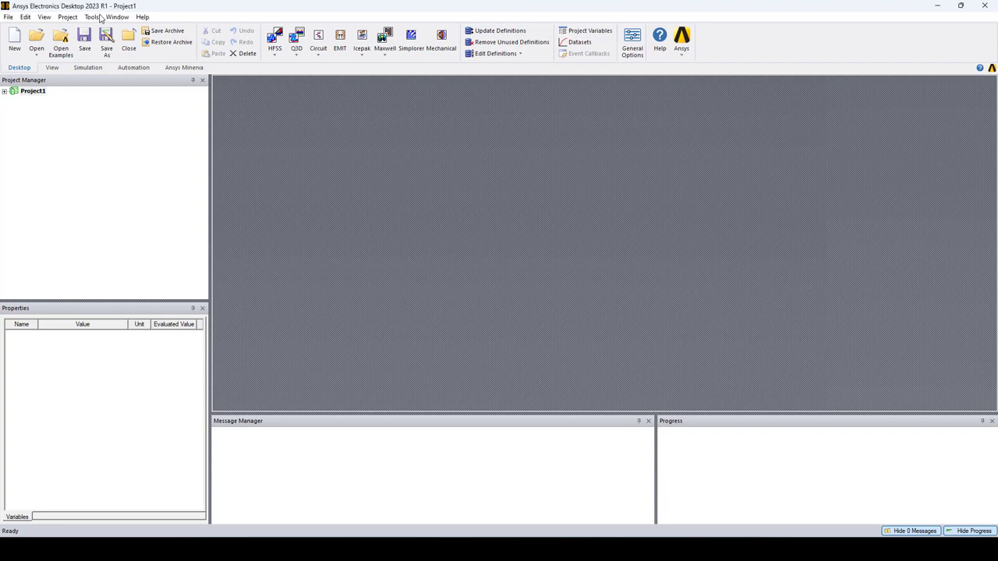
# - Reach the Beta Options list from Tools > Options > General Options
pyautogui.click(91, 16)
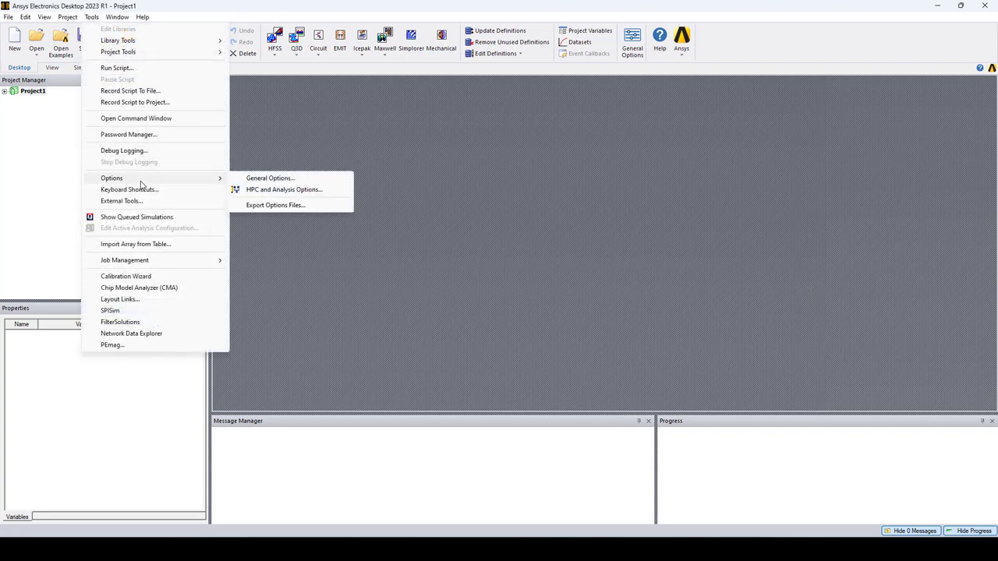
pyautogui.moveTo(271, 178)
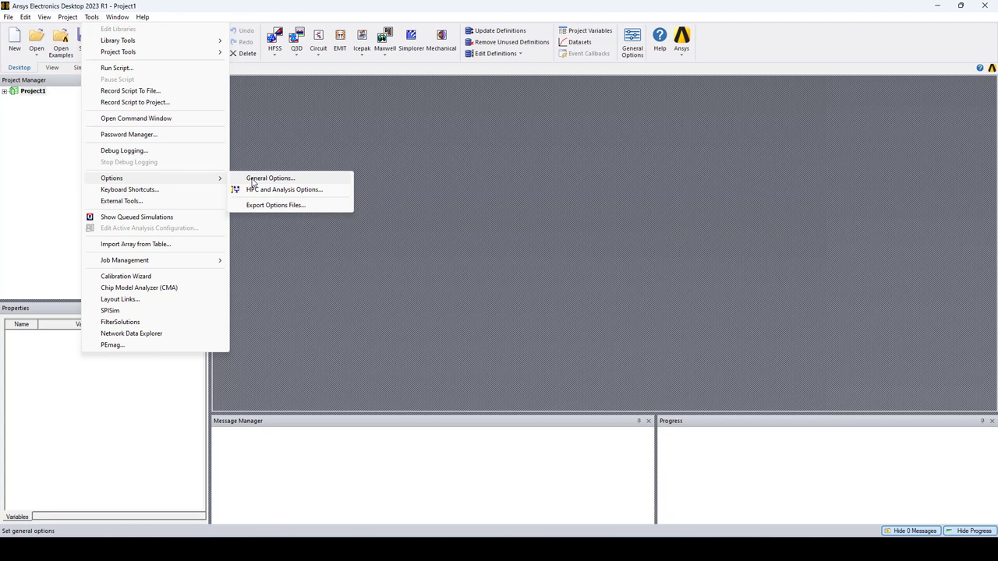
pyautogui.click(270, 177)
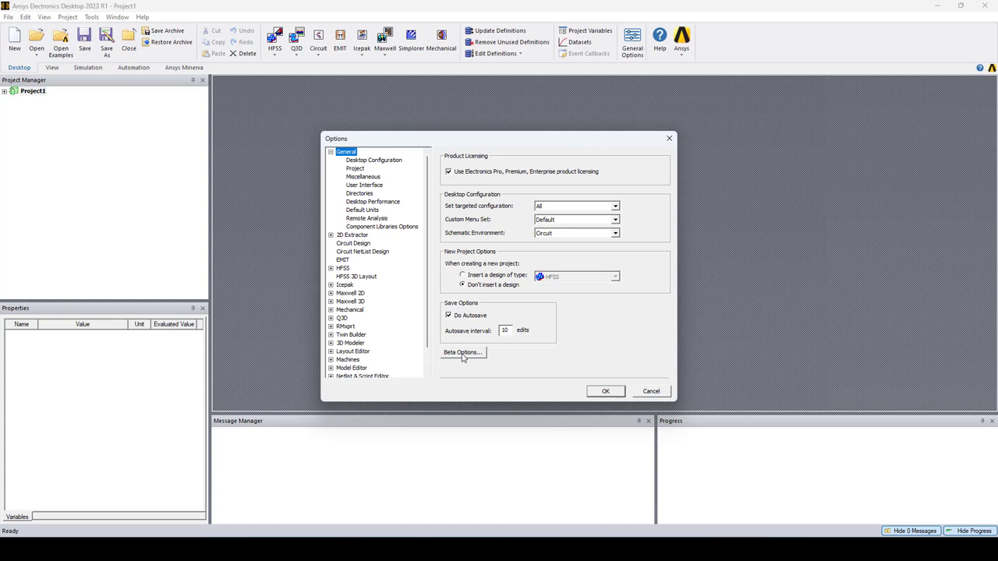
pyautogui.click(461, 352)
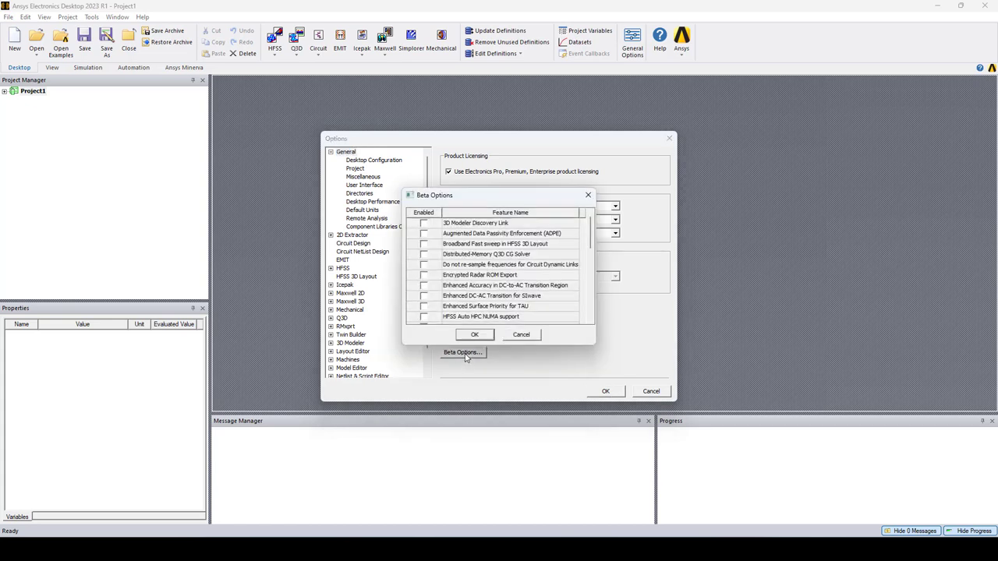
pyautogui.scroll(-3)
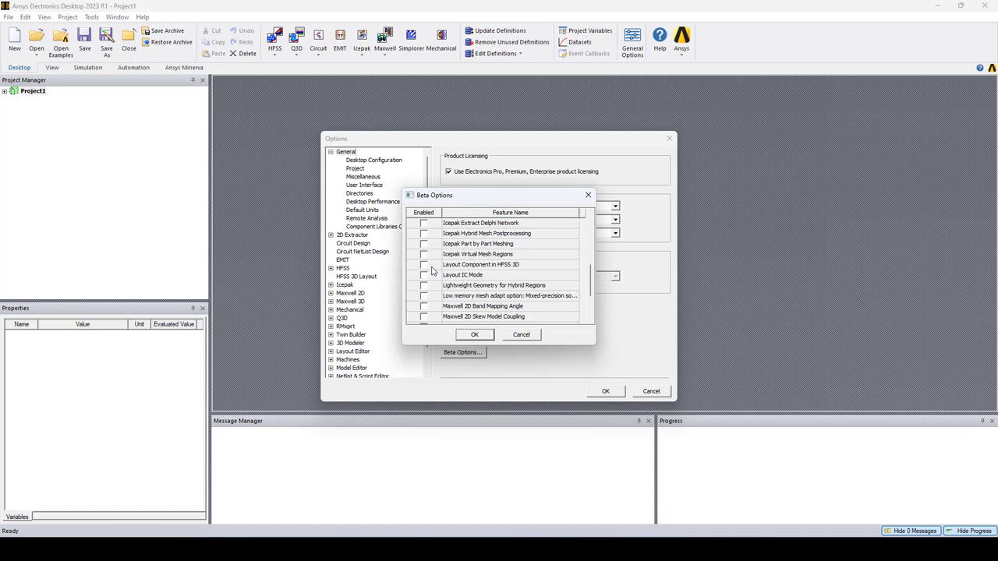
# - Enable the 'Layout Component in HFSS 3D' beta feature and apply the settings
pyautogui.click(424, 265)
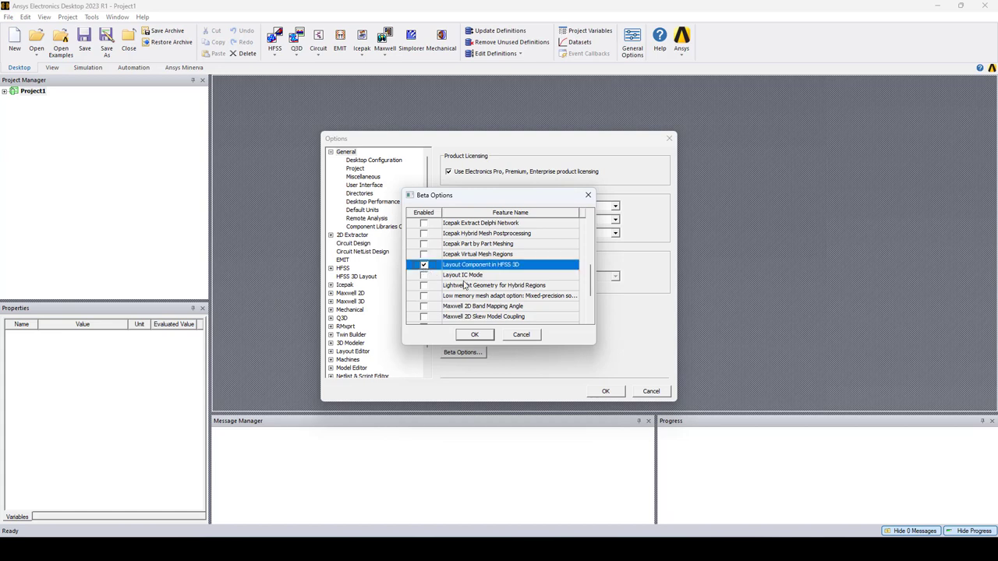
pyautogui.click(474, 334)
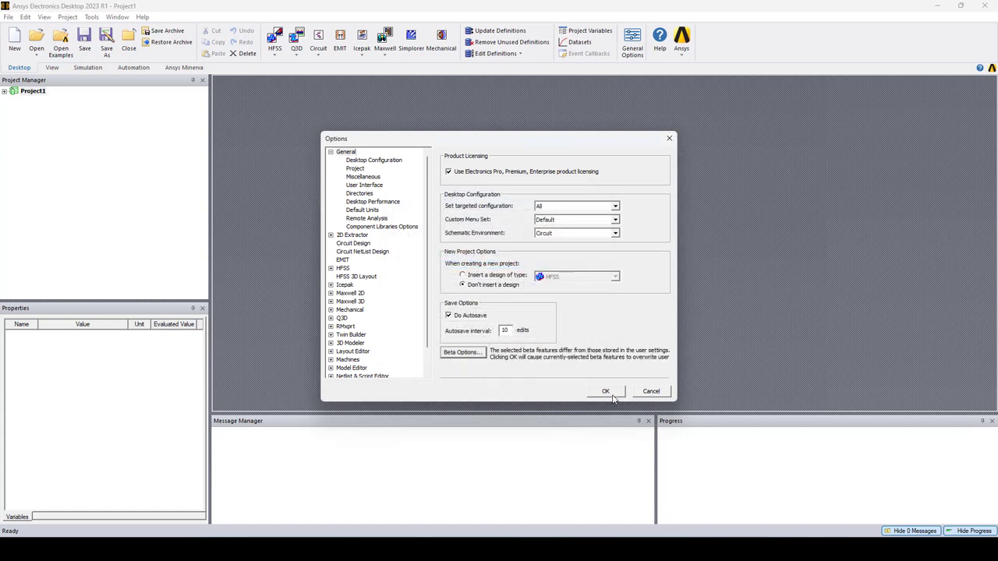
pyautogui.click(605, 390)
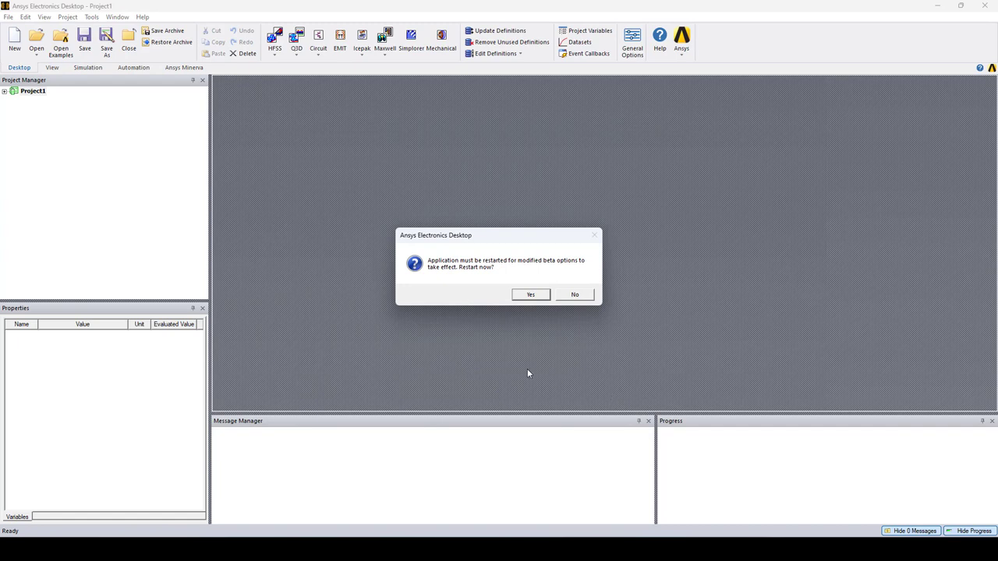
pyautogui.moveTo(527, 371)
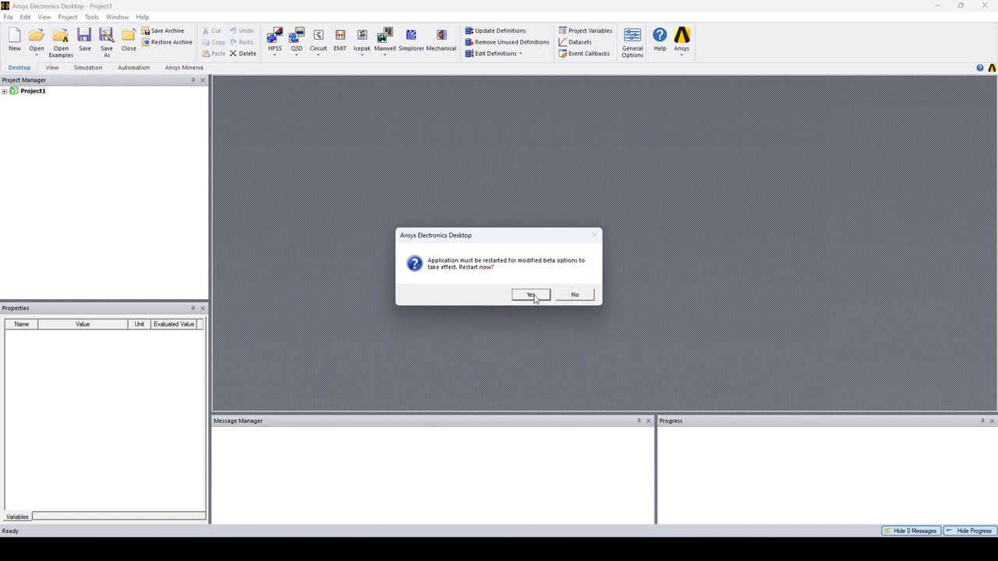
# - Restart the application and place coordinate system CS_1 on the PCB_SMA board
pyautogui.click(531, 294)
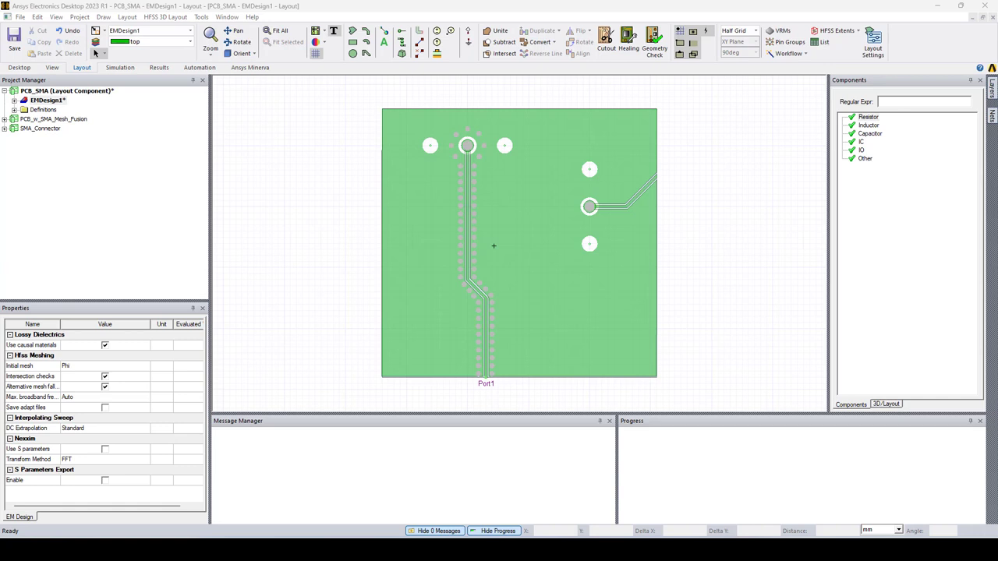
pyautogui.moveTo(437, 153)
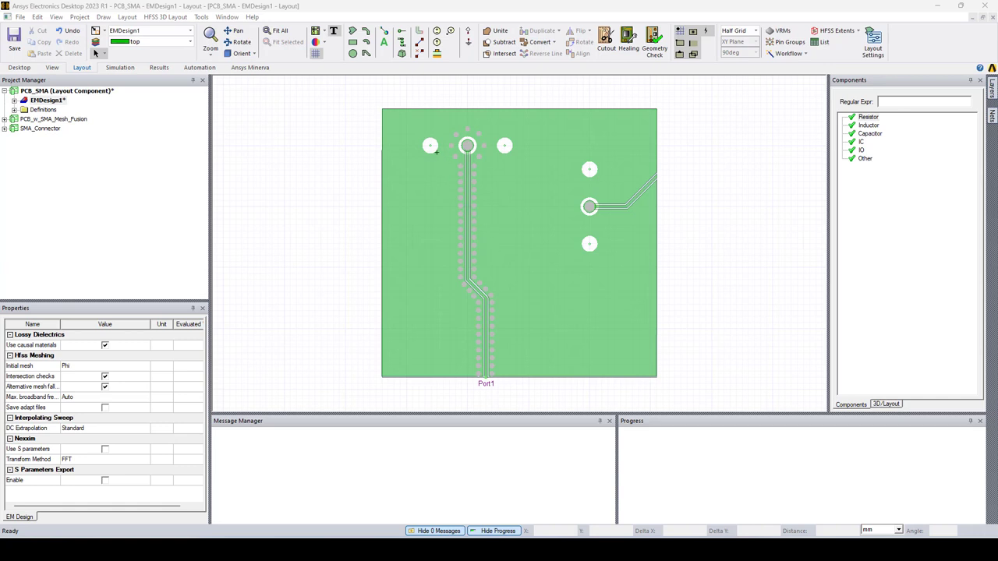
pyautogui.moveTo(568, 168)
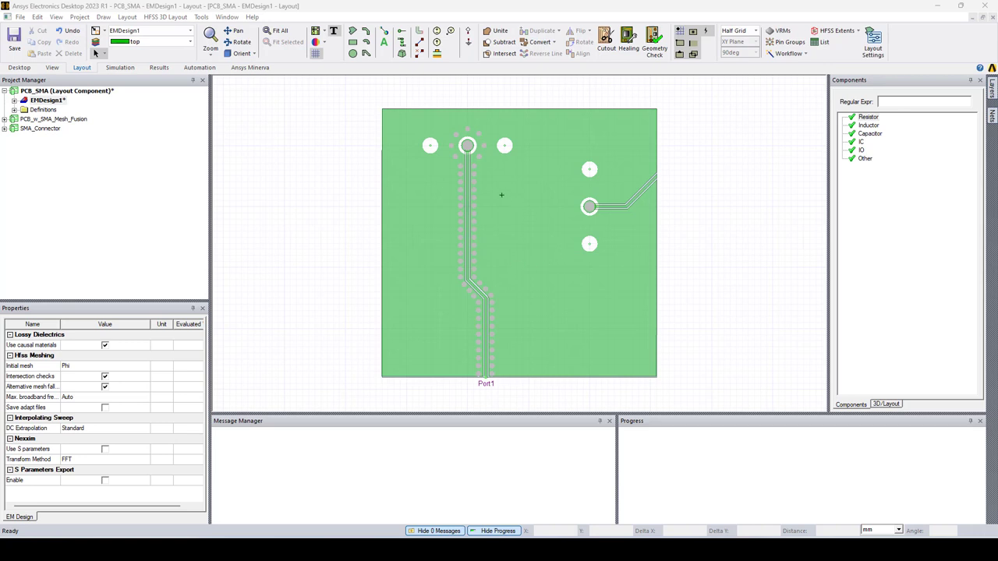
pyautogui.moveTo(468, 206)
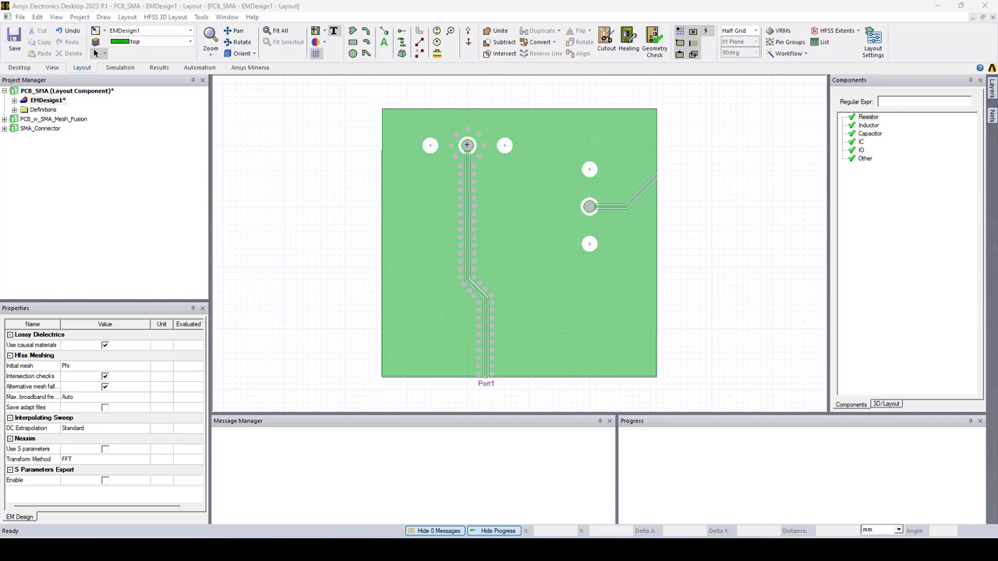
pyautogui.moveTo(537, 193)
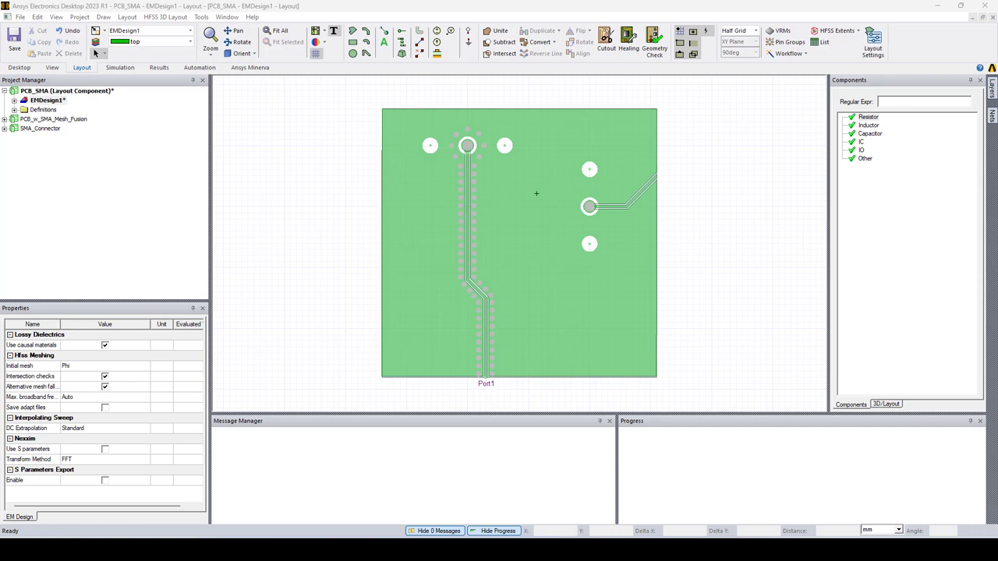
pyautogui.moveTo(312, 161)
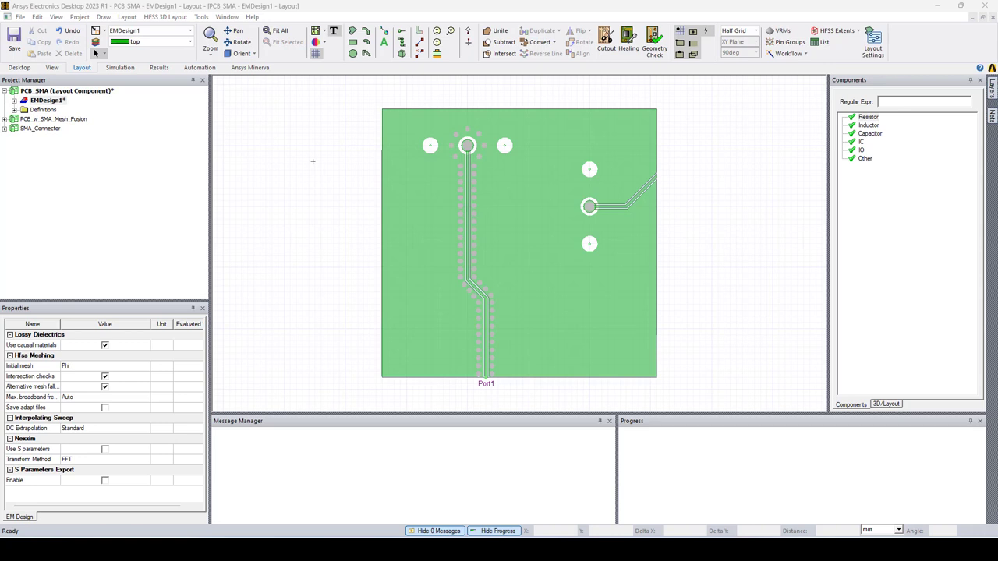
pyautogui.click(103, 15)
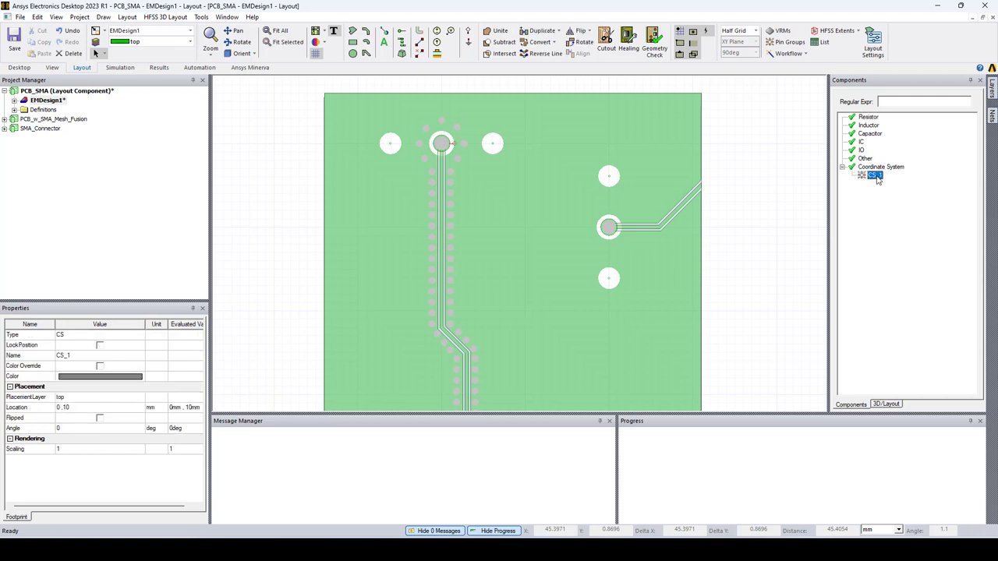
pyautogui.click(875, 175)
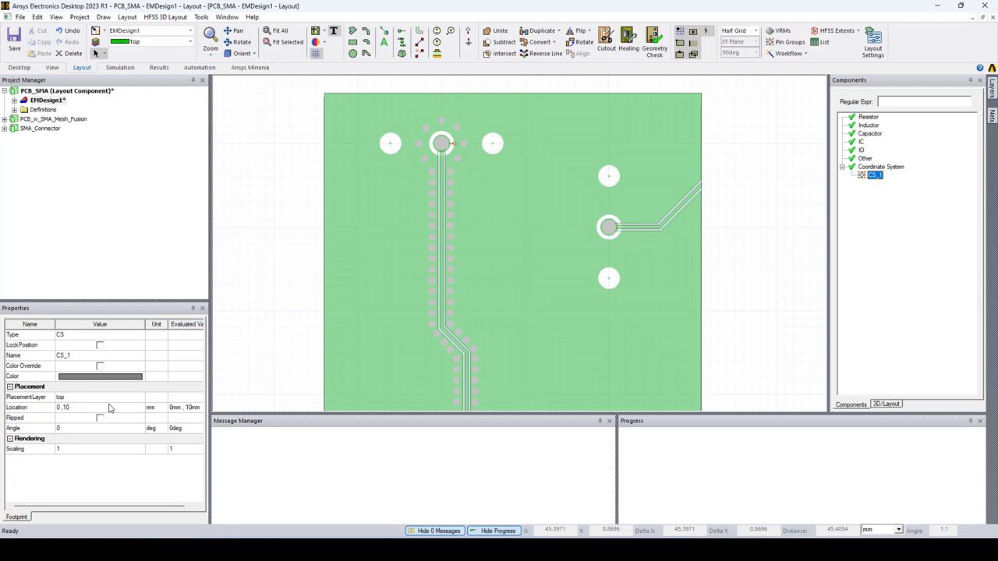
# - Give CS_1 a red display colour with Color Override enabled
pyautogui.click(100, 375)
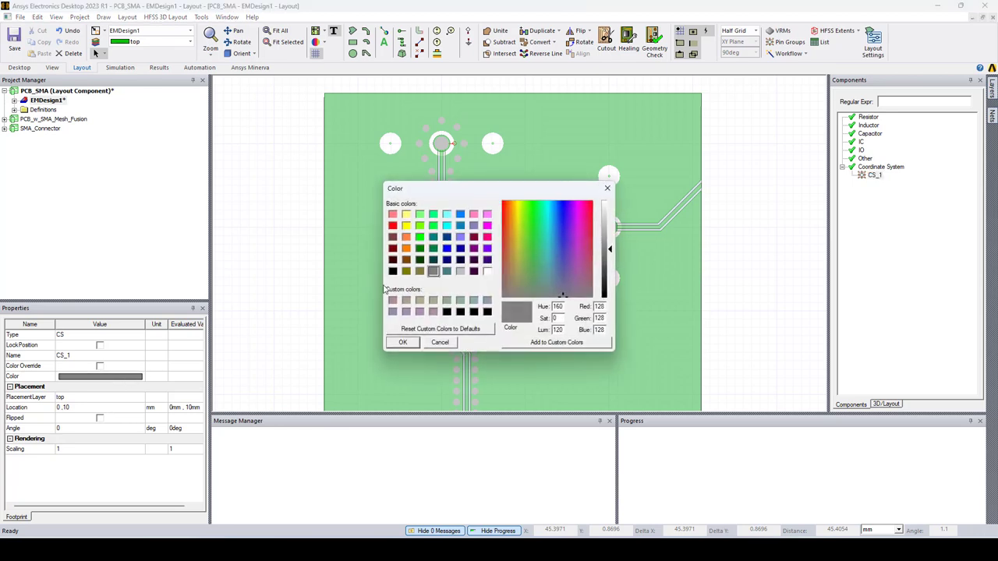
pyautogui.click(402, 343)
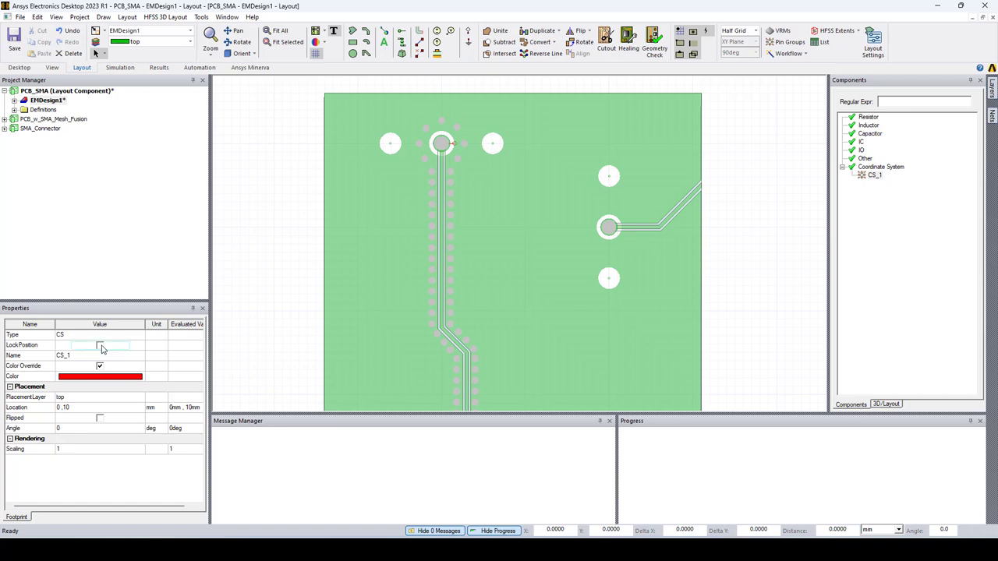
pyautogui.click(100, 345)
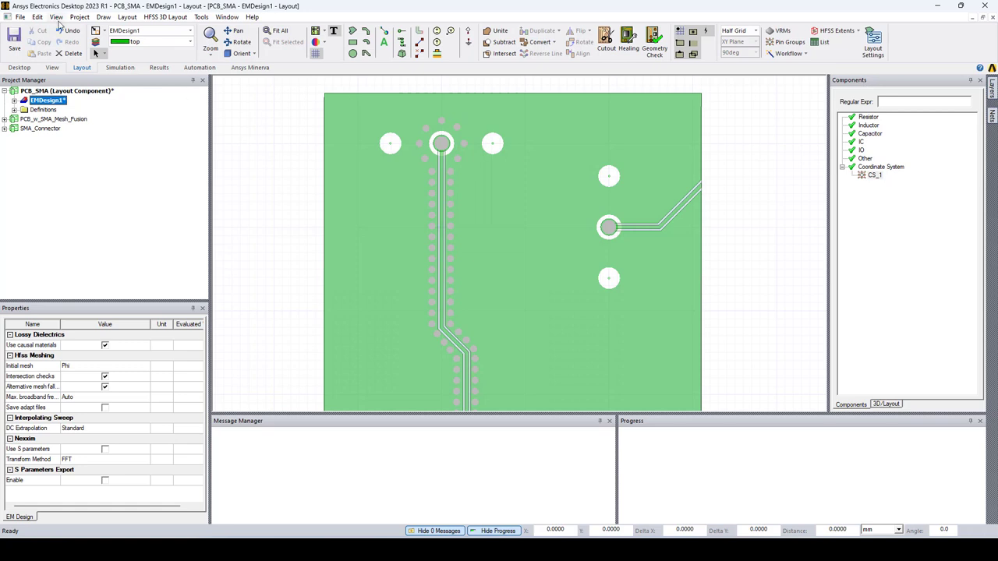
# - Place a second coordinate system CS_2 on the right-hand via
pyautogui.click(56, 18)
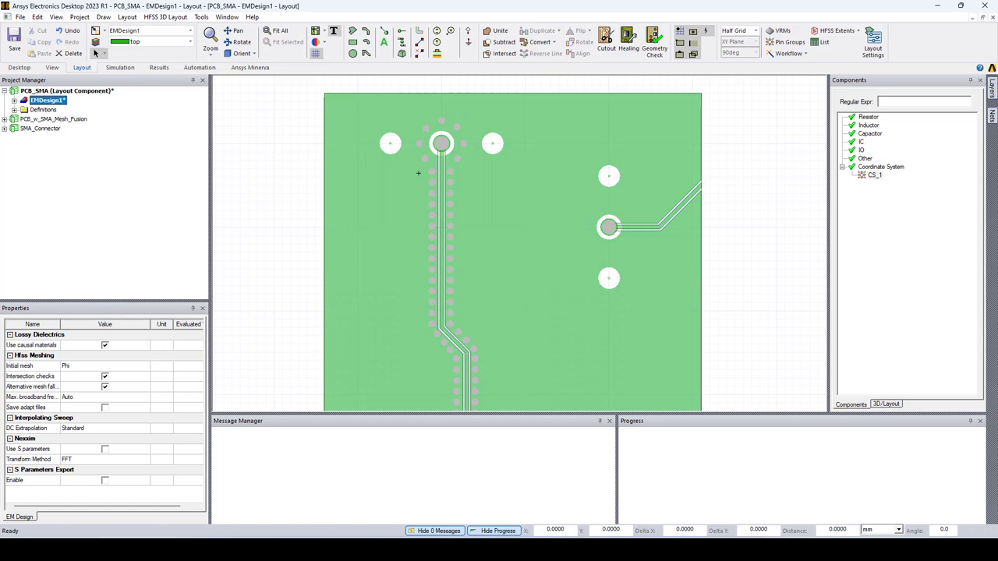
pyautogui.moveTo(609, 227)
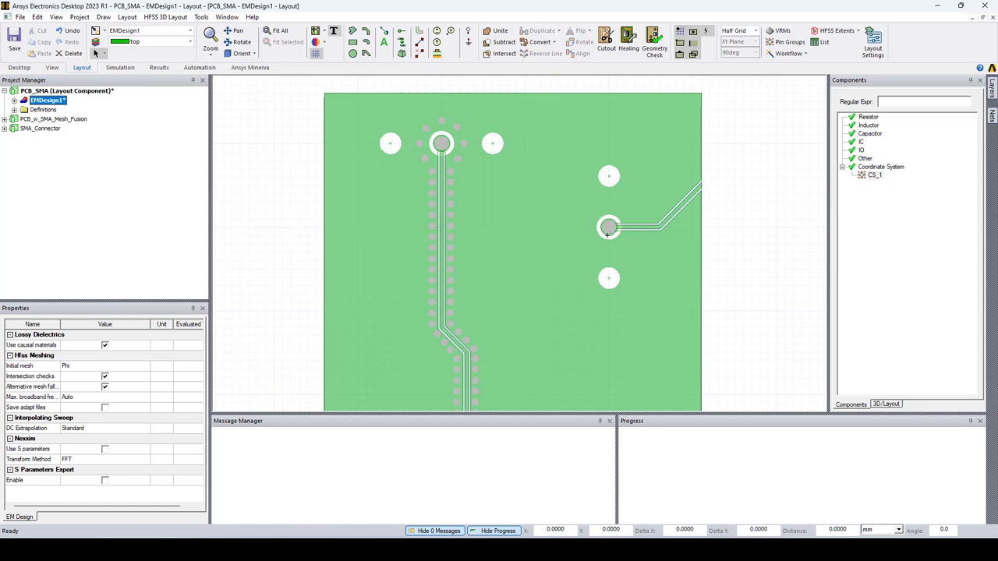
pyautogui.click(103, 16)
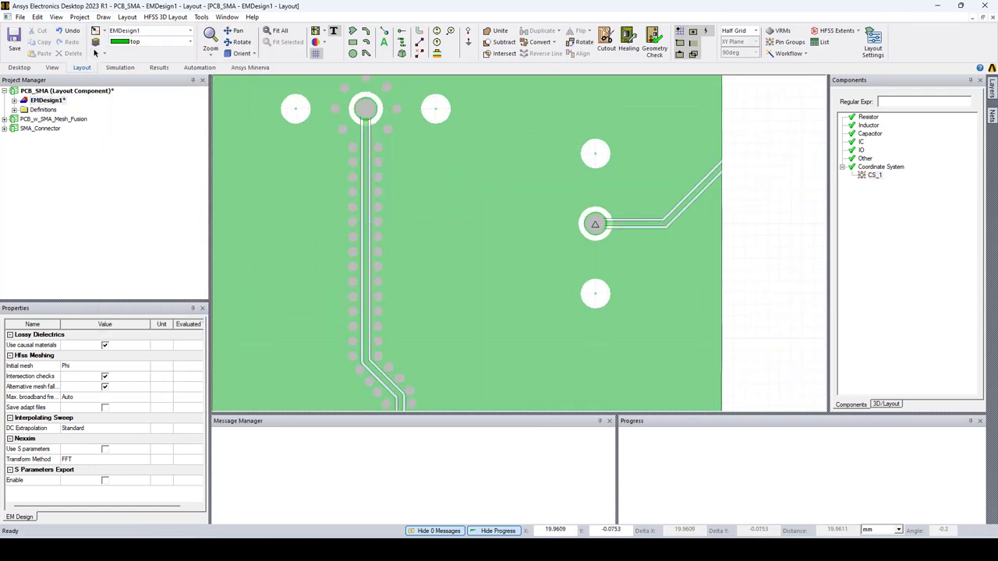
pyautogui.click(875, 184)
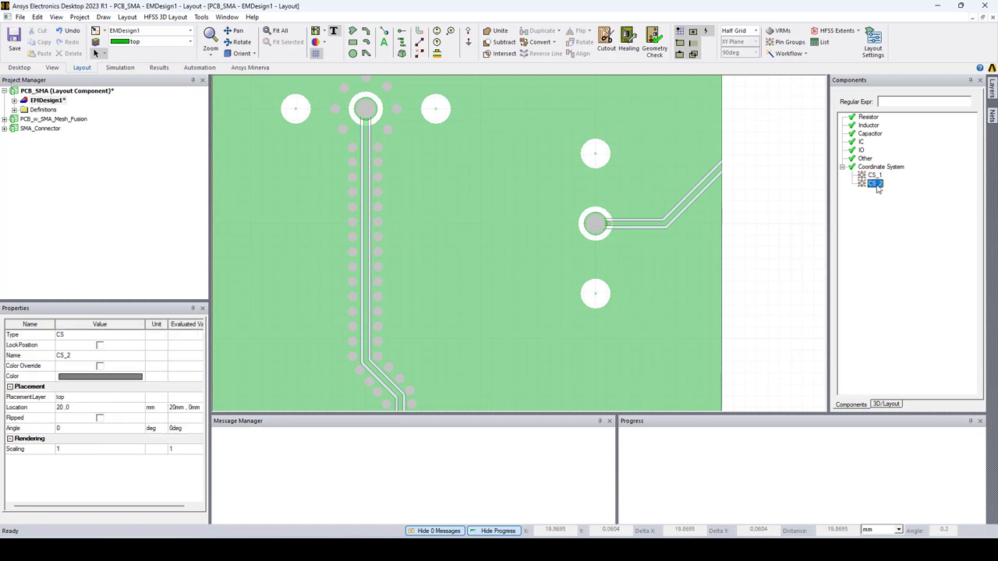
# - Make CS_2 red with colour override and rotate it by Angle 90
pyautogui.click(100, 376)
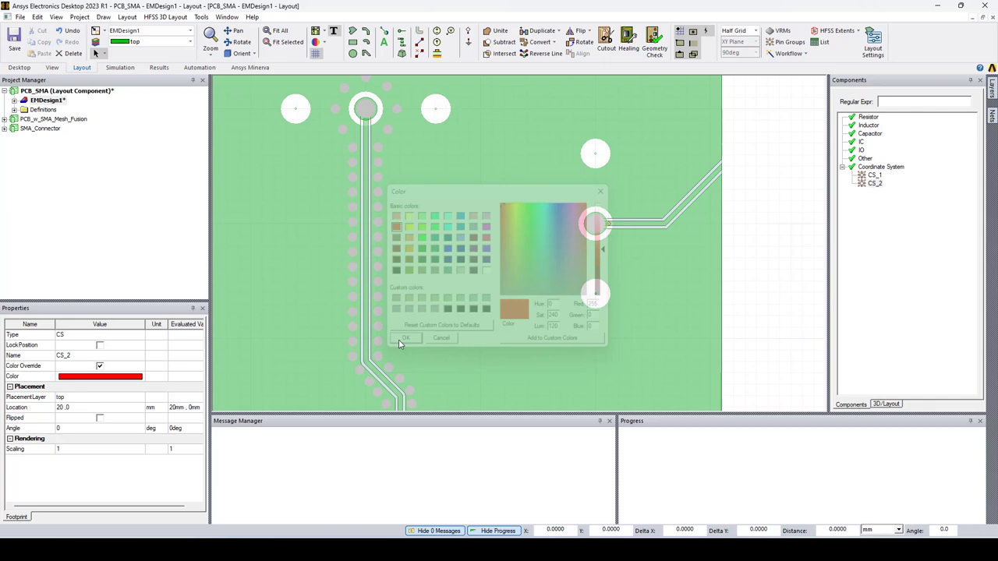
pyautogui.click(405, 336)
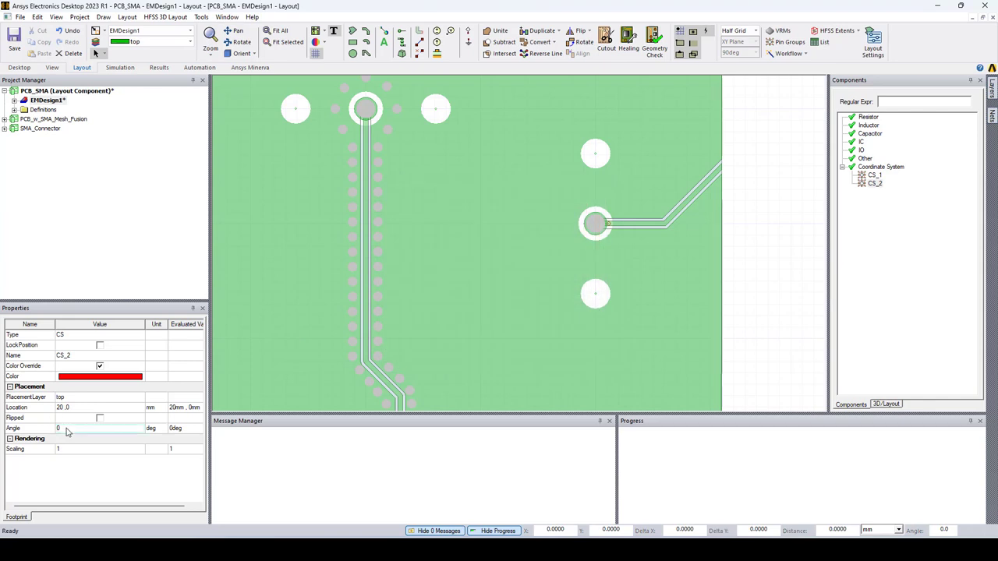
pyautogui.write('90')
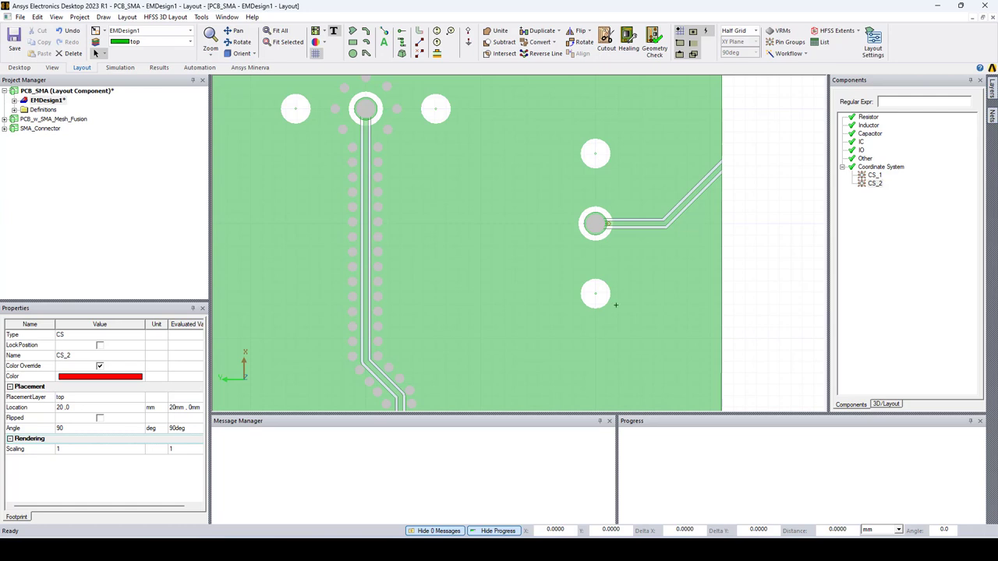
pyautogui.click(99, 345)
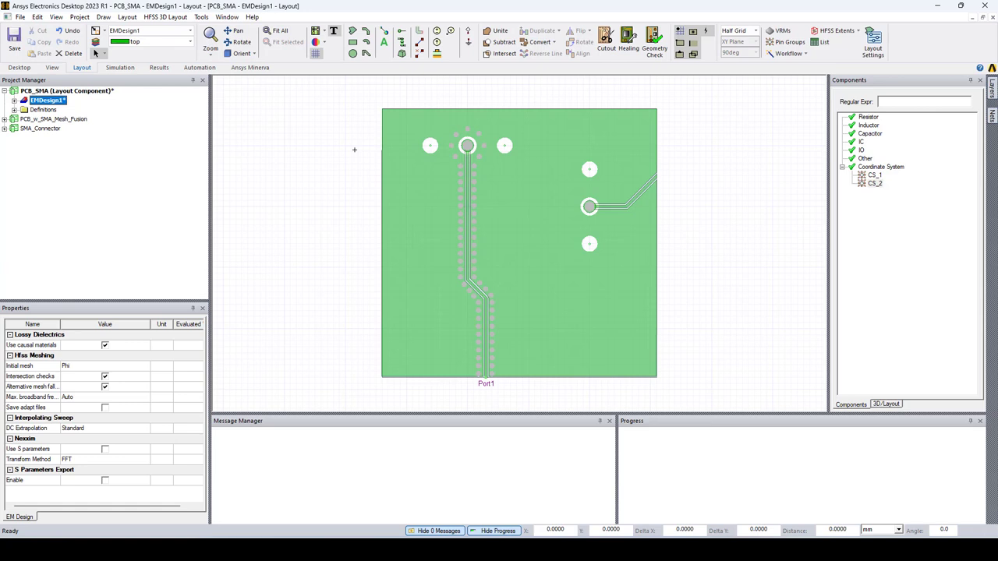
pyautogui.moveTo(403, 162)
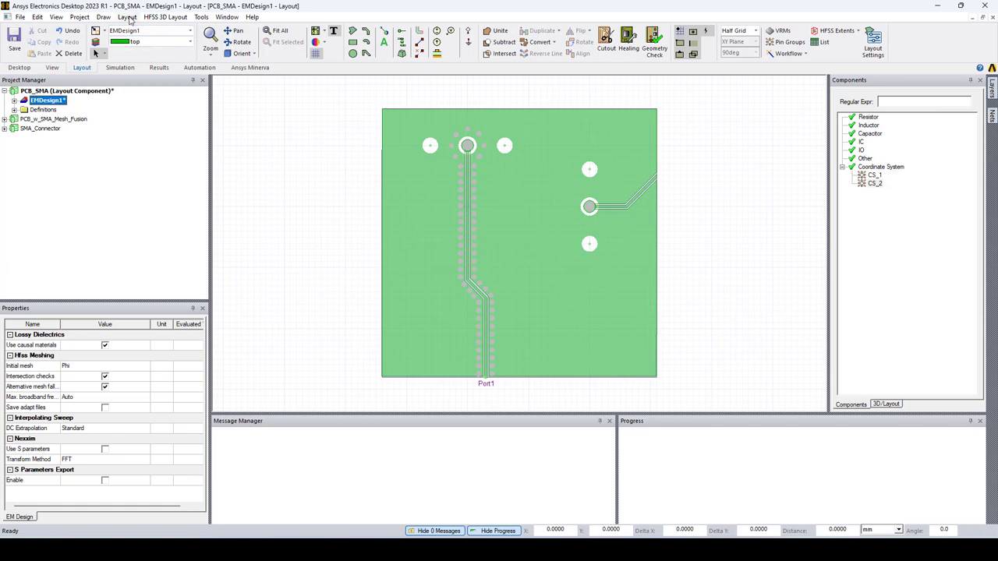
# - Export the layout as layout component PCB_SMA_EMDesign in the Demo folder and accept its details
pyautogui.click(127, 16)
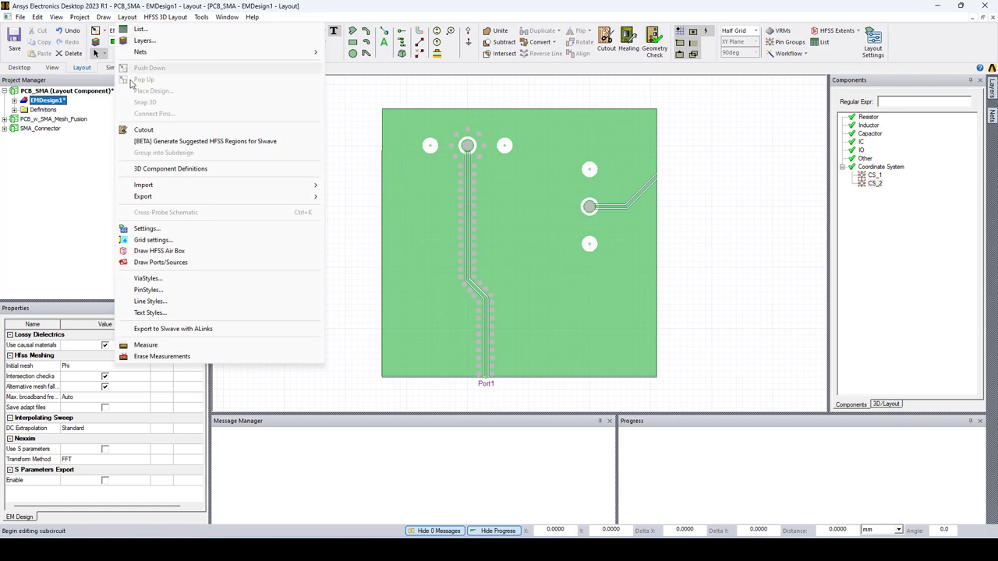
pyautogui.moveTo(143, 196)
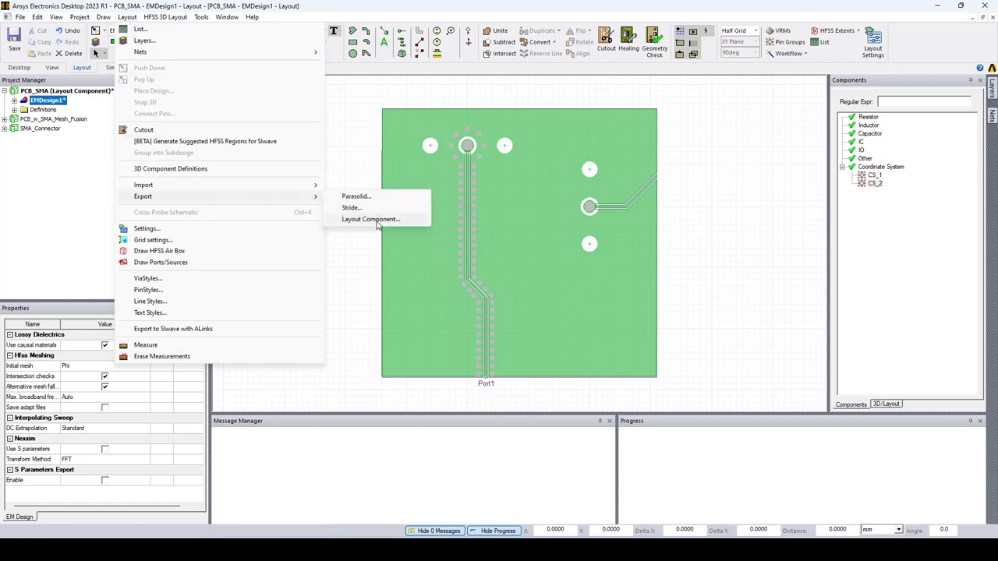
pyautogui.click(371, 219)
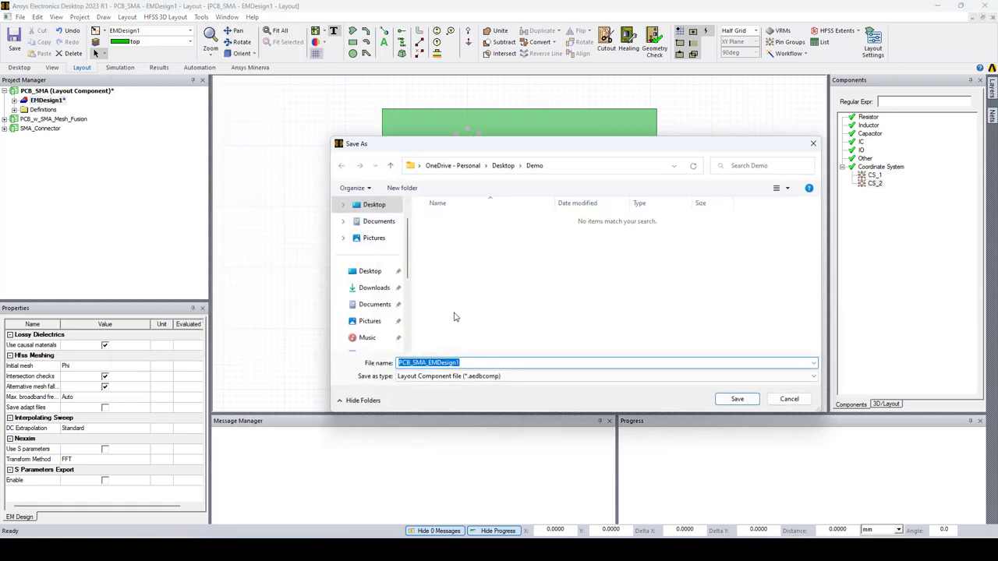
pyautogui.click(456, 362)
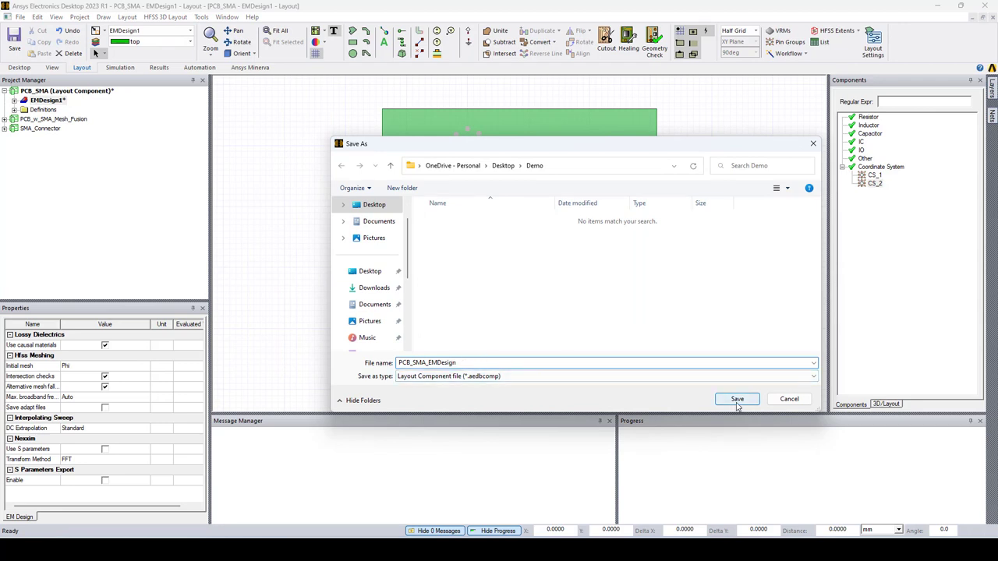
pyautogui.click(736, 399)
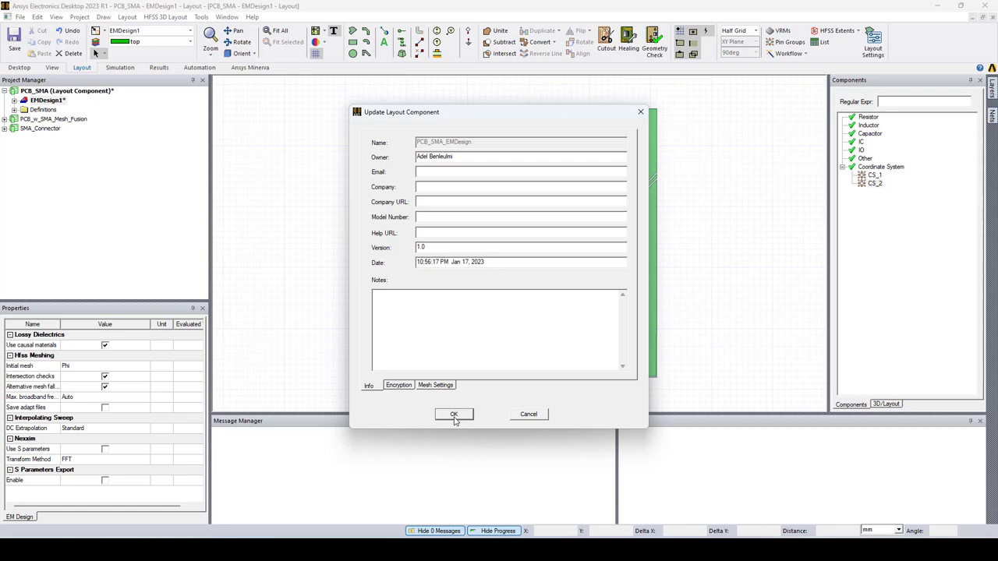
pyautogui.click(454, 415)
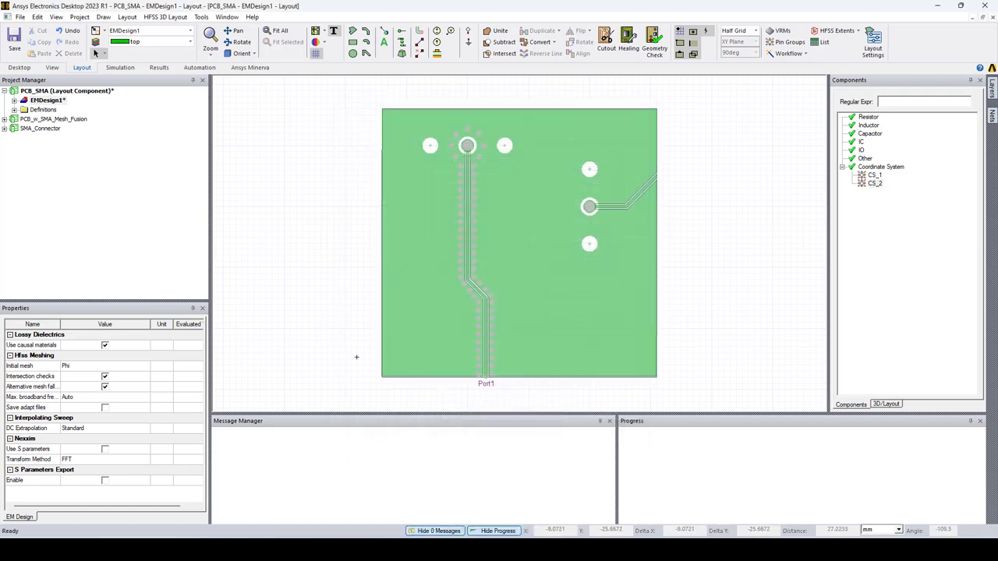
pyautogui.moveTo(307, 318)
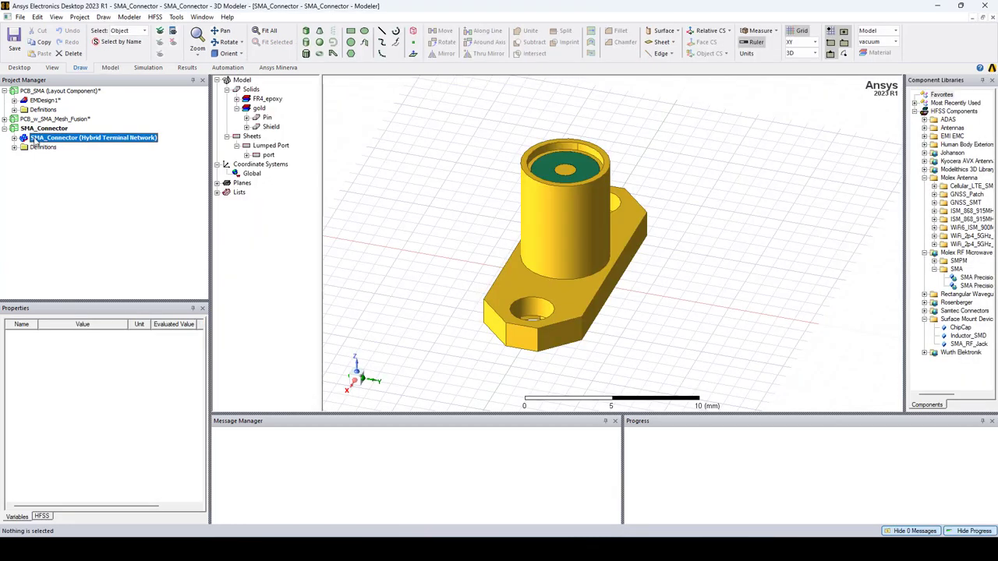
# - Select the Global coordinate system in SMA_Connector and inspect its origin on the connector
pyautogui.click(25, 138)
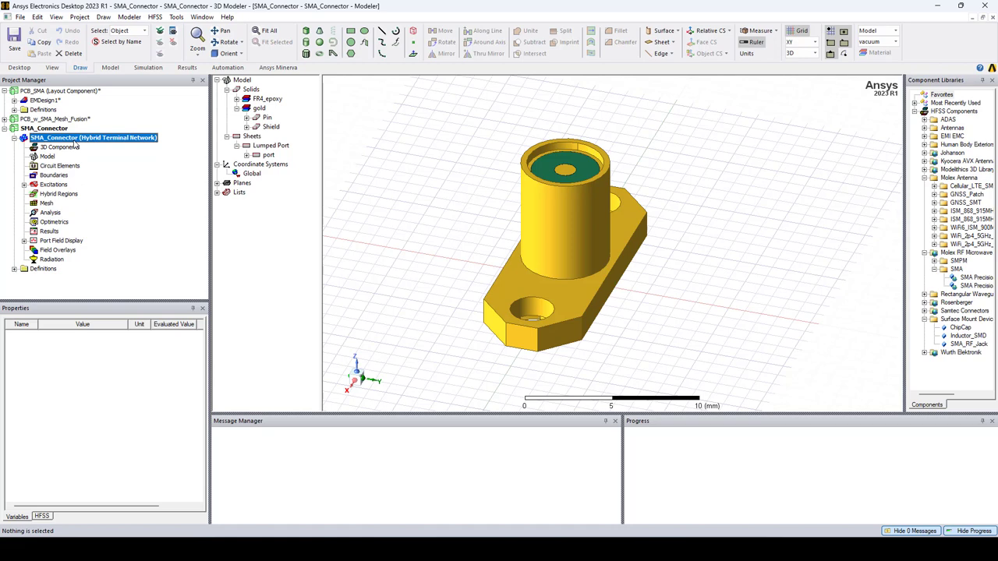
pyautogui.click(252, 173)
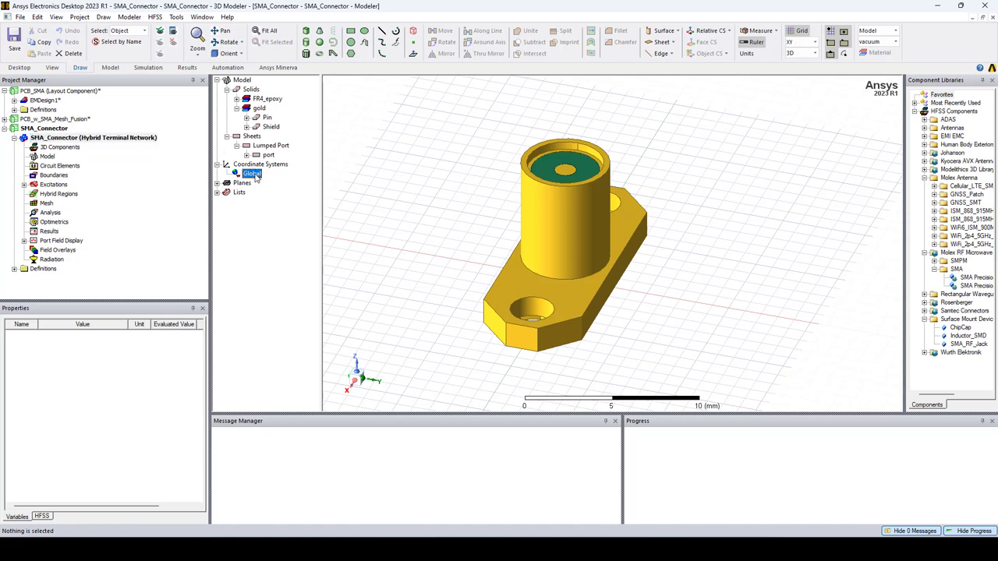
pyautogui.click(253, 171)
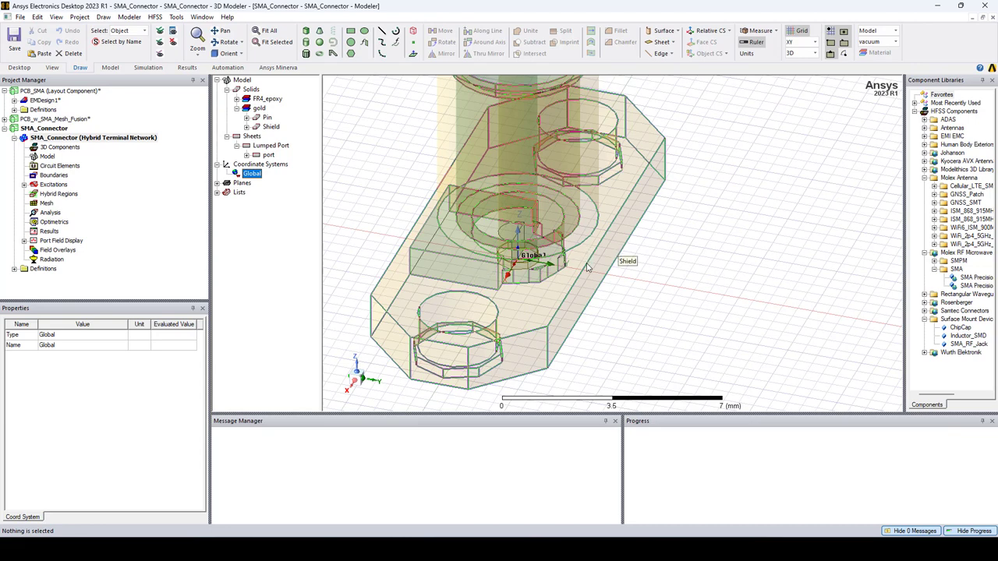
pyautogui.moveTo(579, 292)
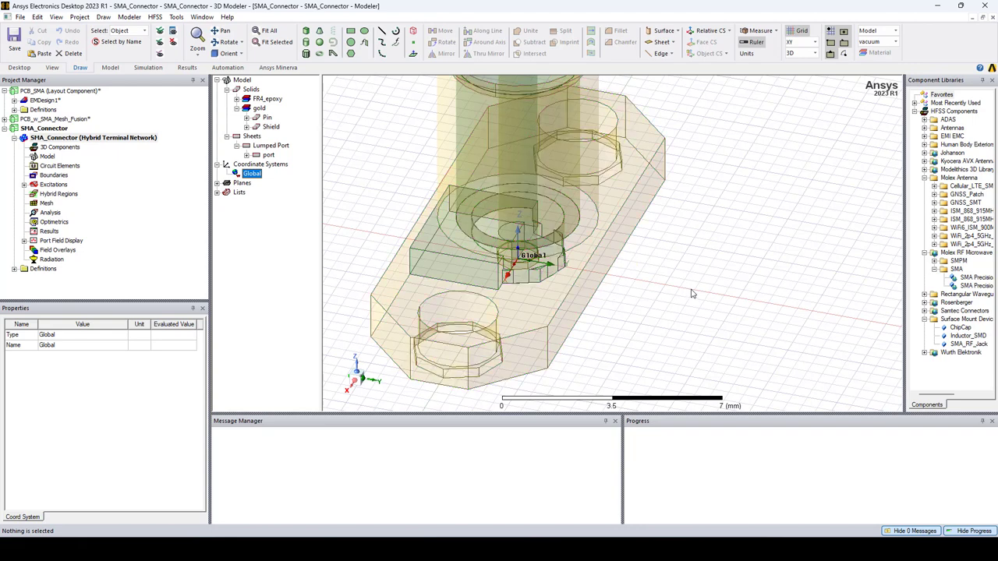
pyautogui.moveTo(683, 299)
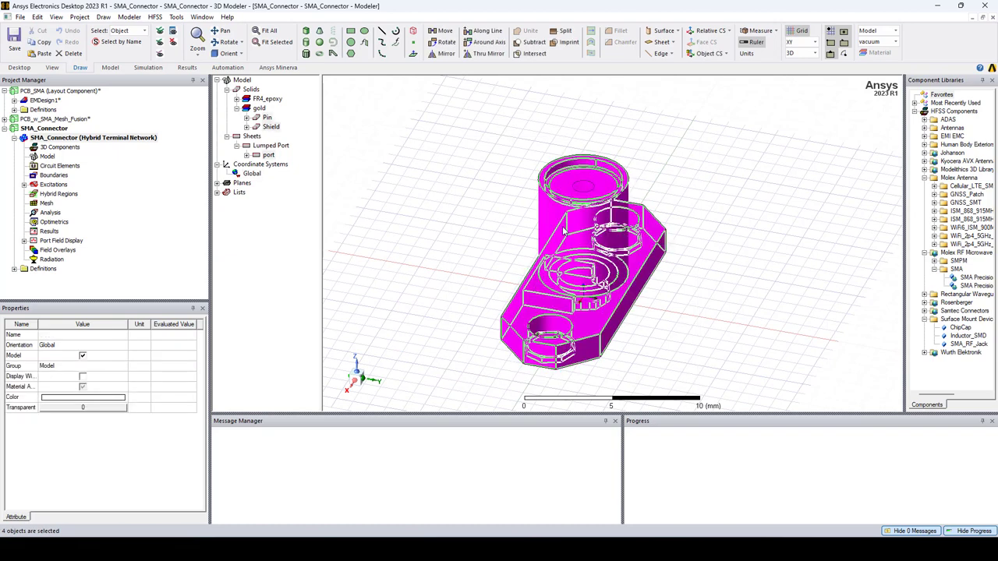
# - Create a 3D component from the connector parts, saving over SMA_Connector.a3dcomp
pyautogui.rightClick(565, 231)
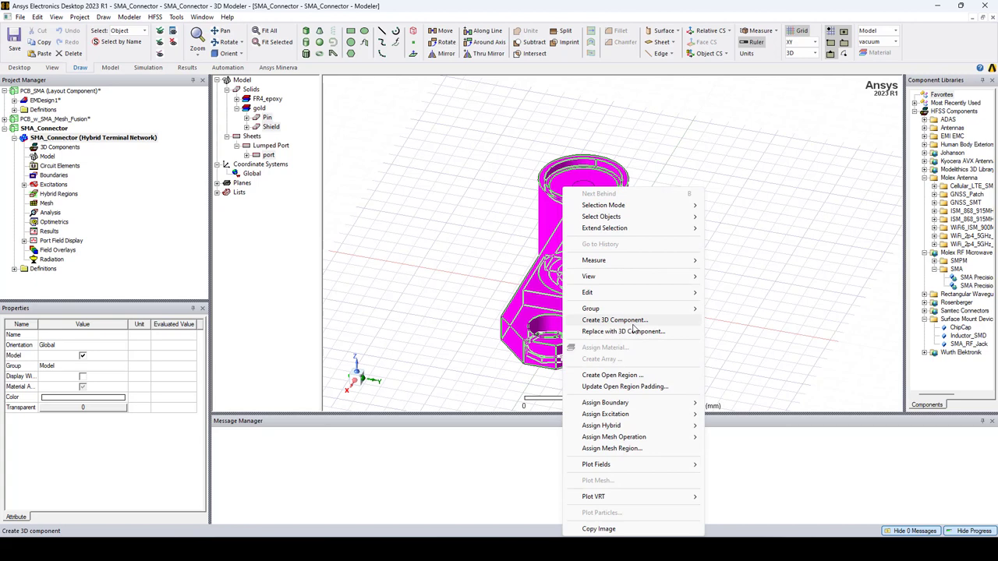
pyautogui.click(615, 319)
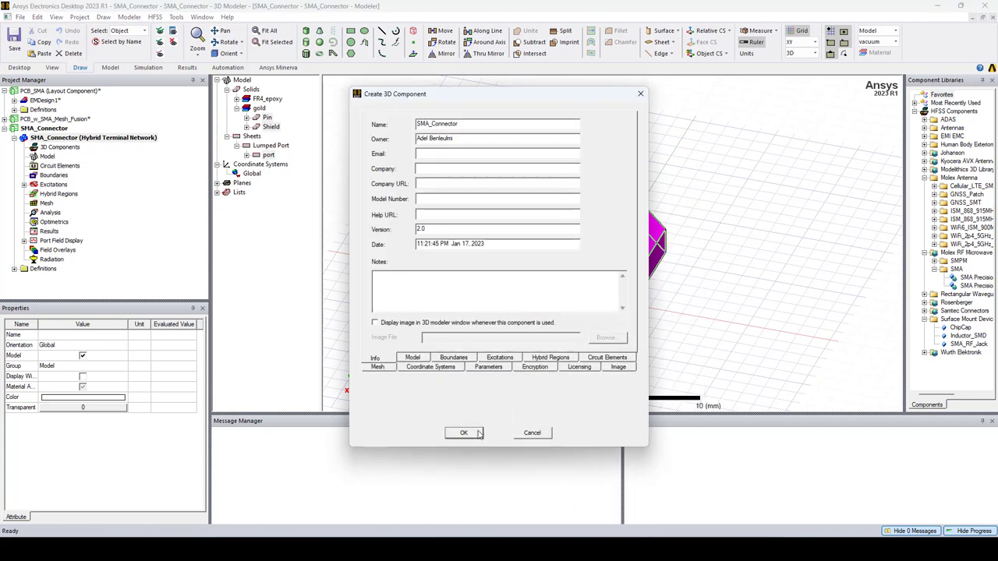
pyautogui.click(463, 433)
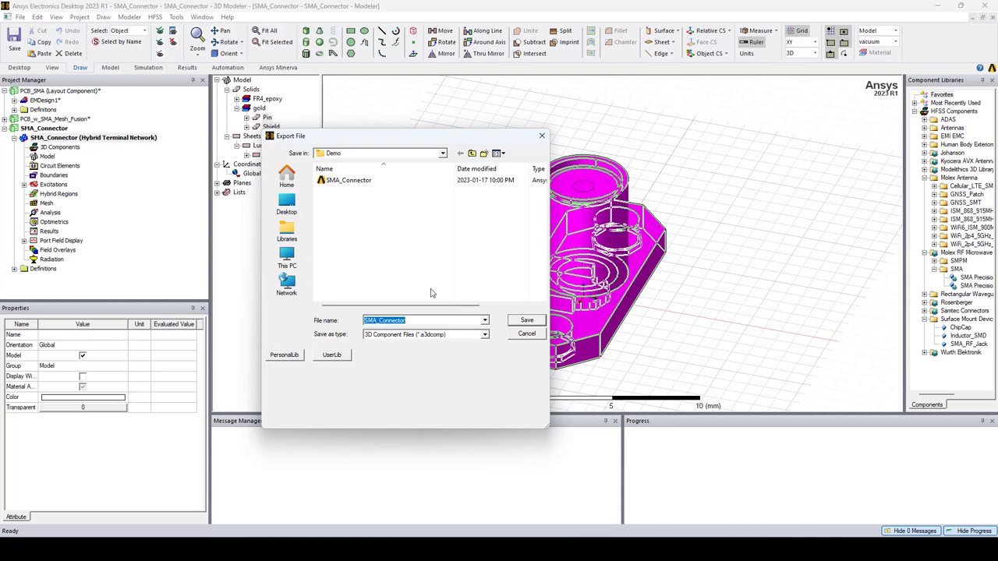
pyautogui.click(527, 320)
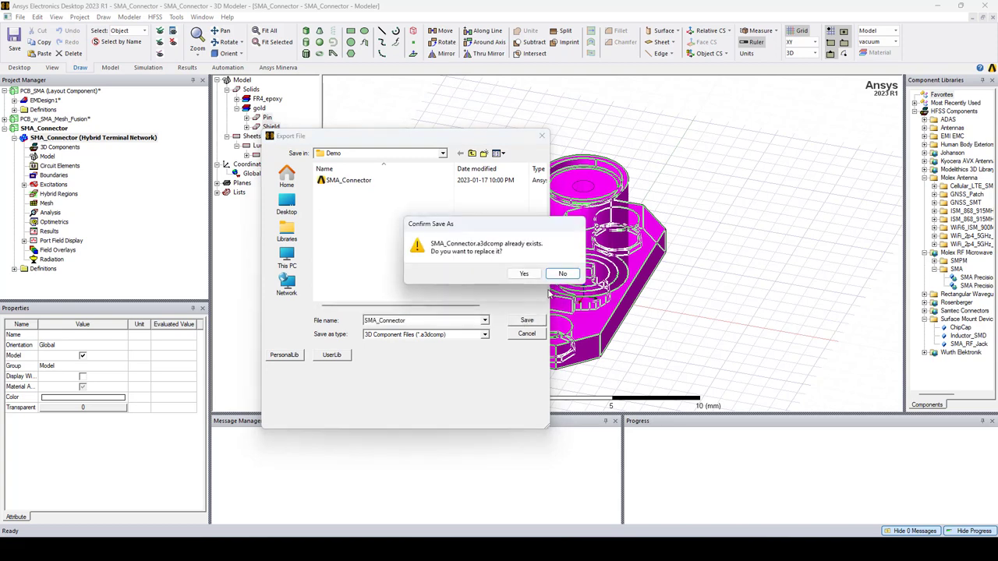
pyautogui.click(524, 274)
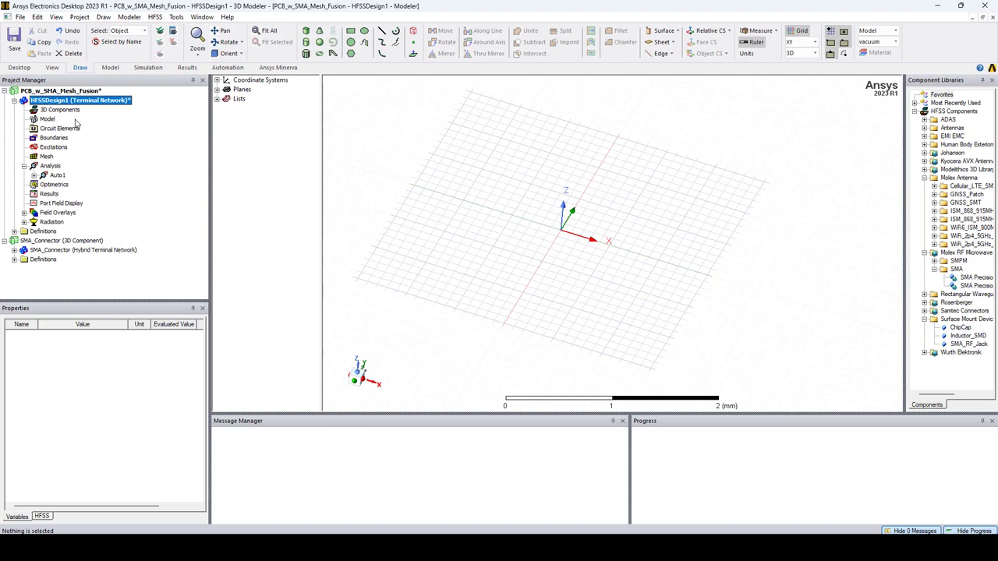
# - Start layout component LC1 and load the PCB_SMA_EMDesign definition file
pyautogui.rightClick(59, 109)
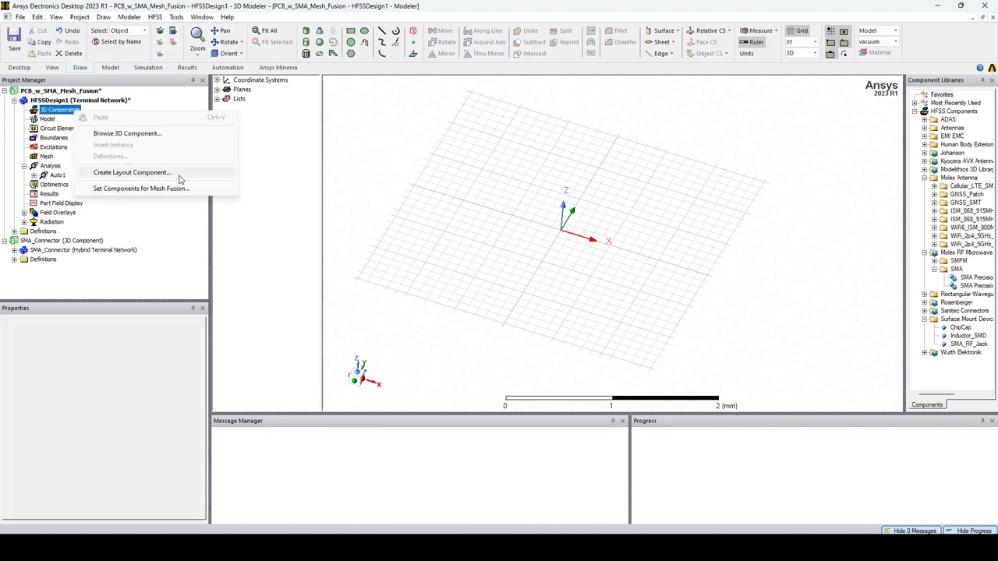
pyautogui.click(131, 171)
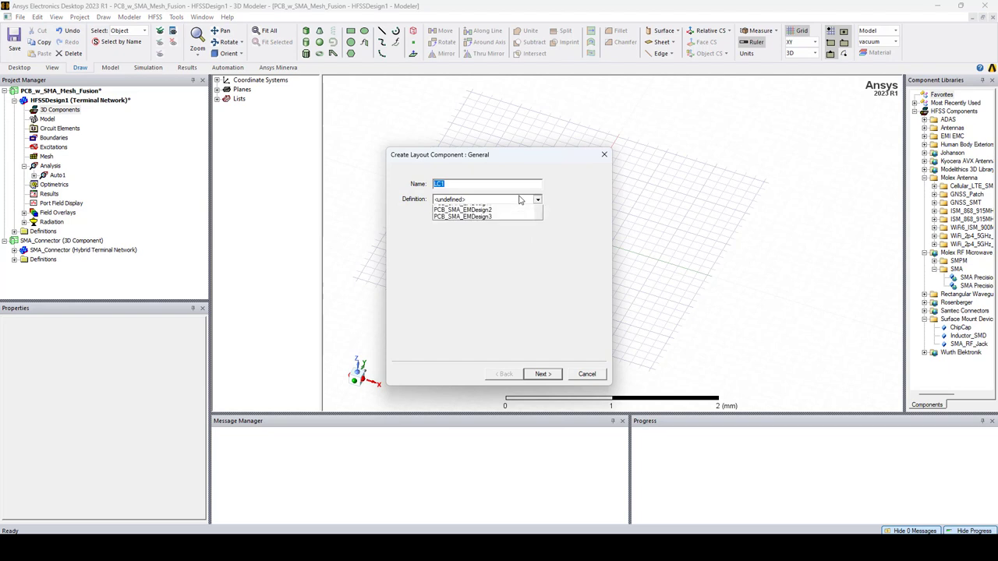
pyautogui.click(537, 200)
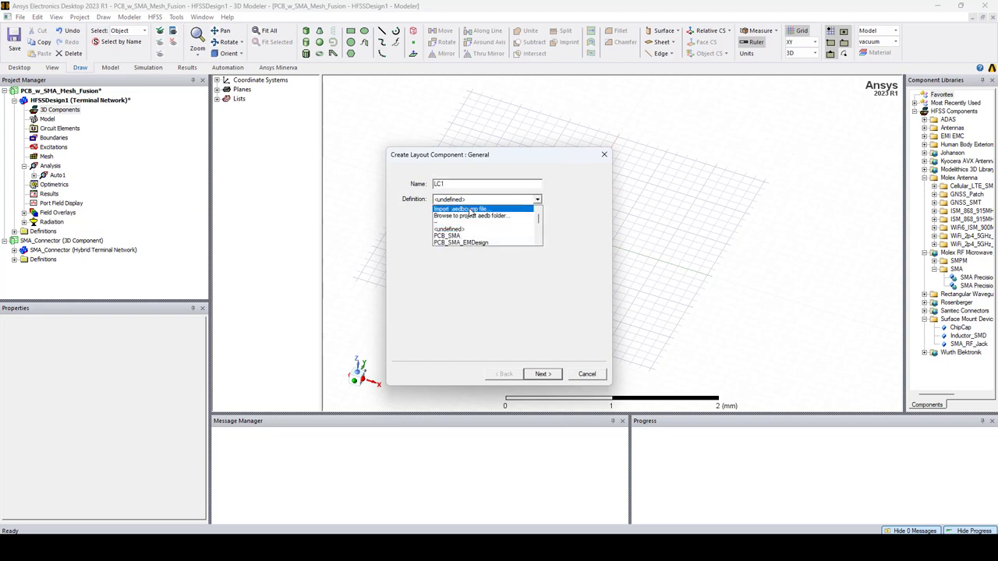
pyautogui.click(460, 209)
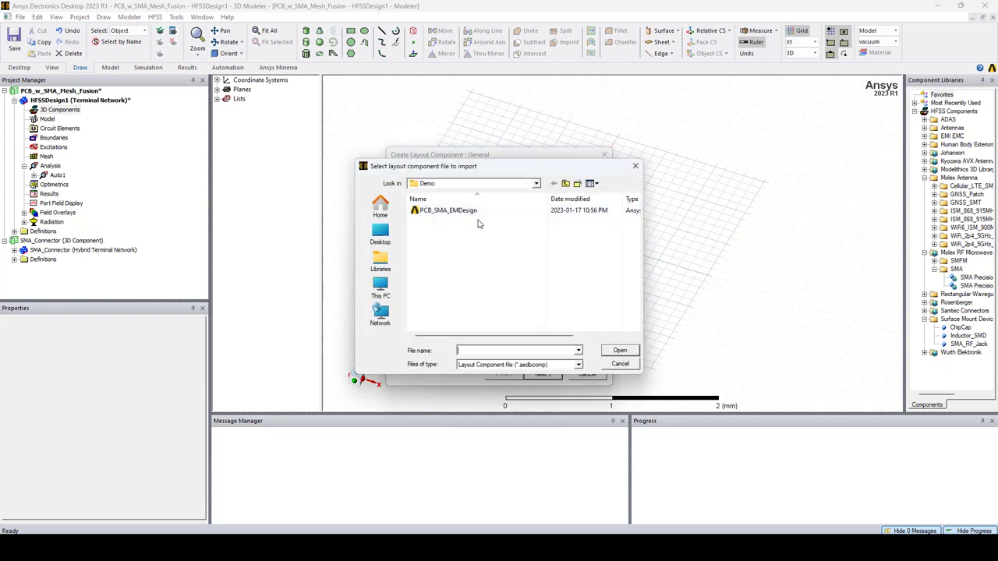
pyautogui.click(447, 210)
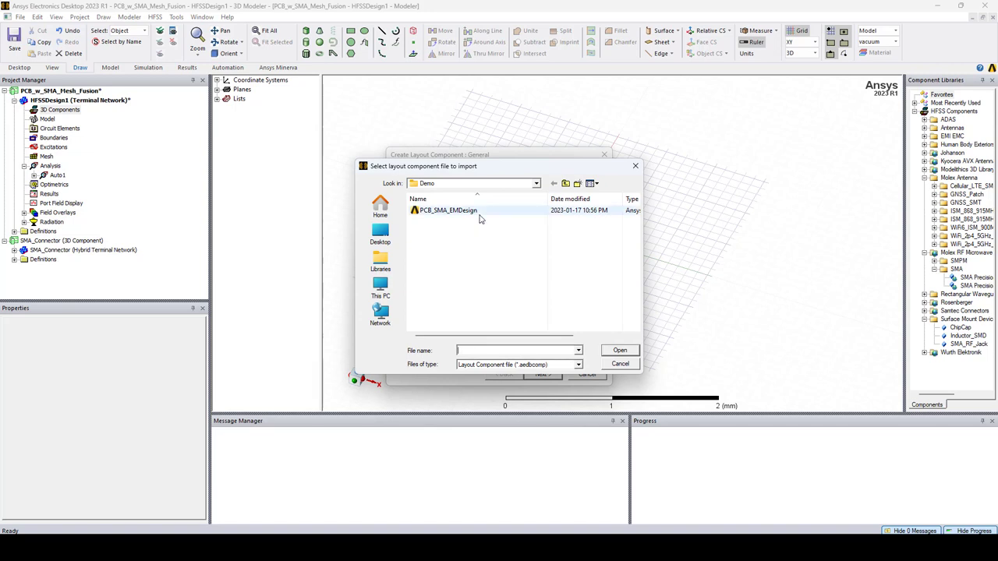
pyautogui.click(447, 211)
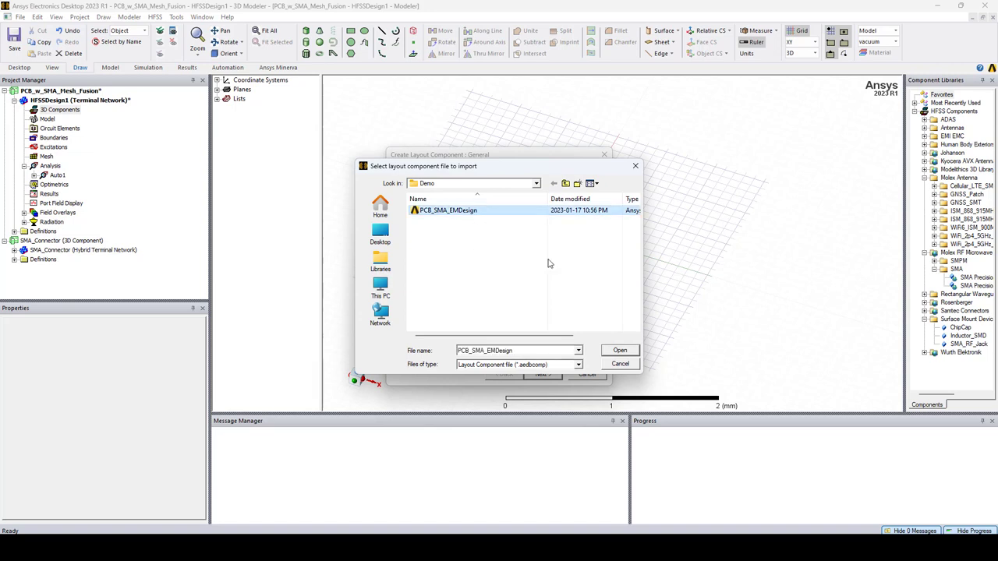
pyautogui.moveTo(621, 349)
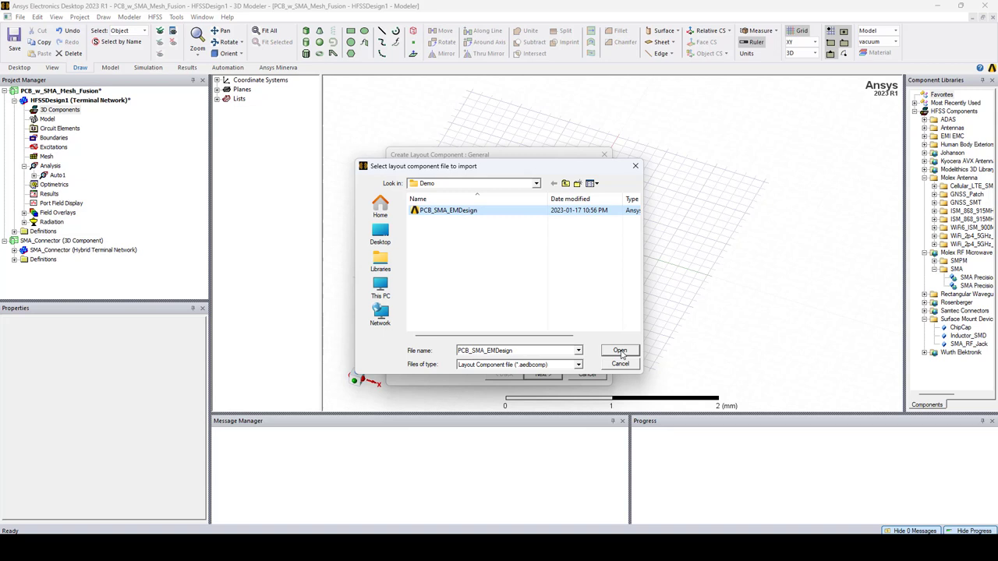
pyautogui.click(621, 349)
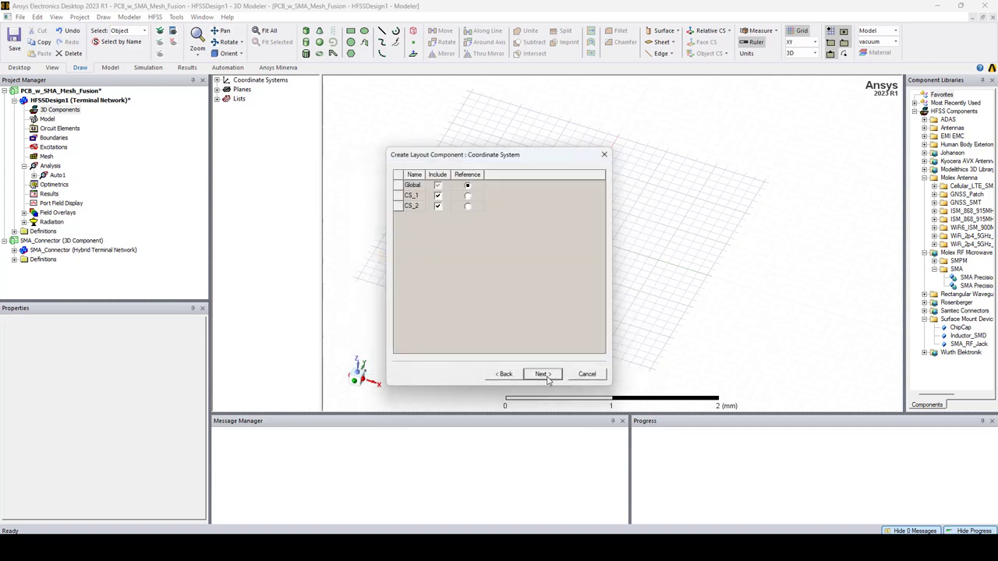
pyautogui.moveTo(434, 252)
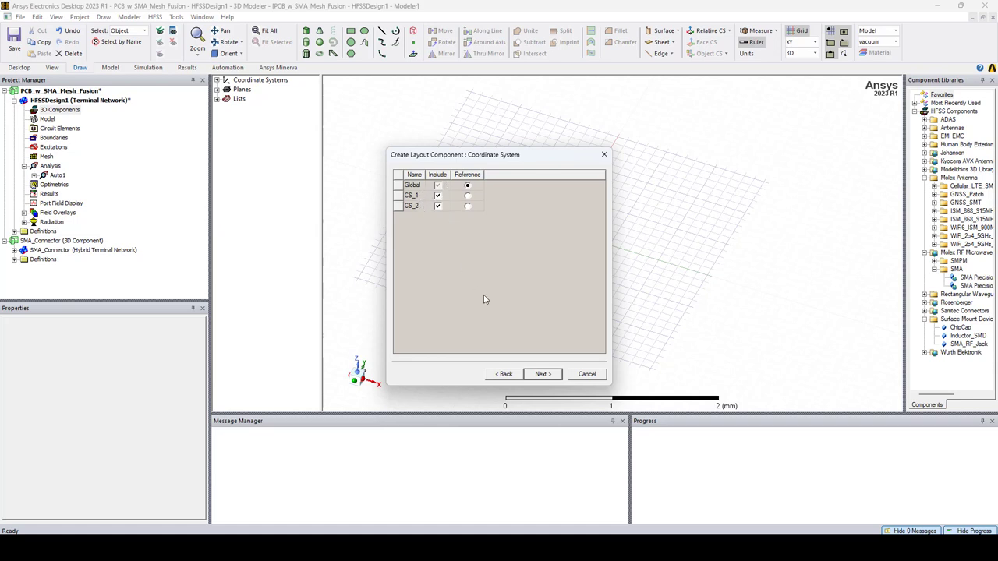
# - Keep coordinate systems CS1/CS2 and finish placing the board as LC1_1
pyautogui.click(542, 374)
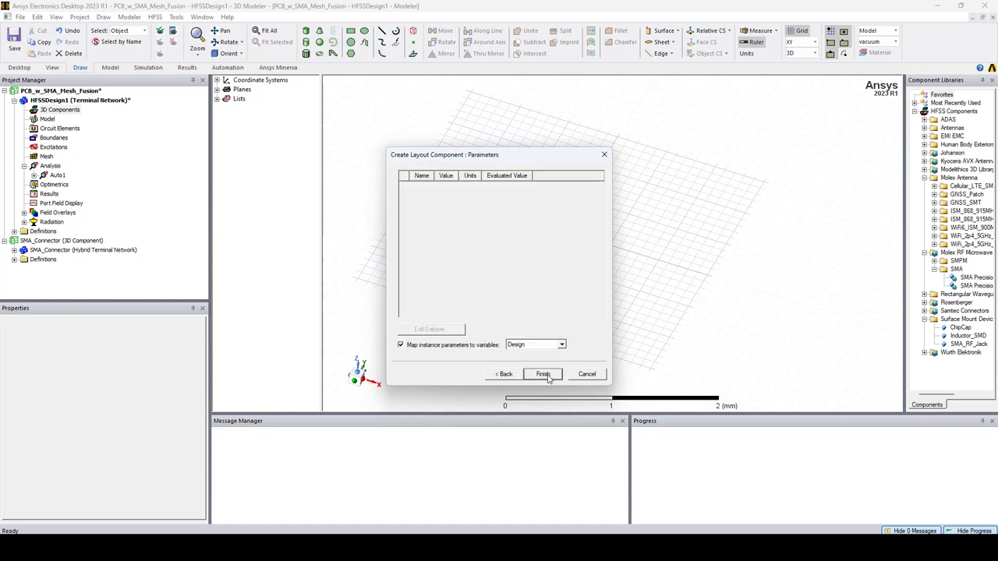
pyautogui.click(543, 374)
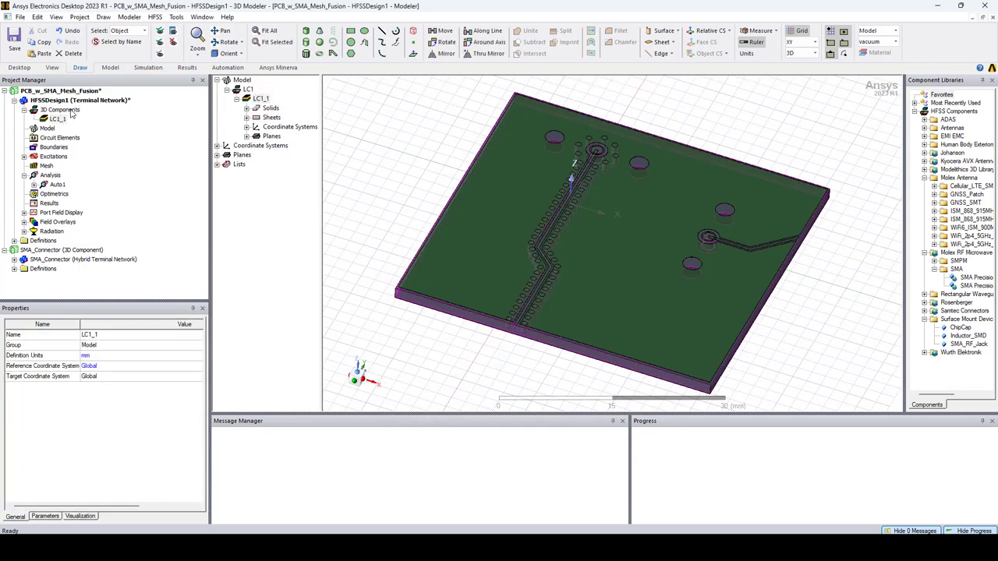
# - Browse for and load the SMA_Connector 3D component file
pyautogui.rightClick(63, 109)
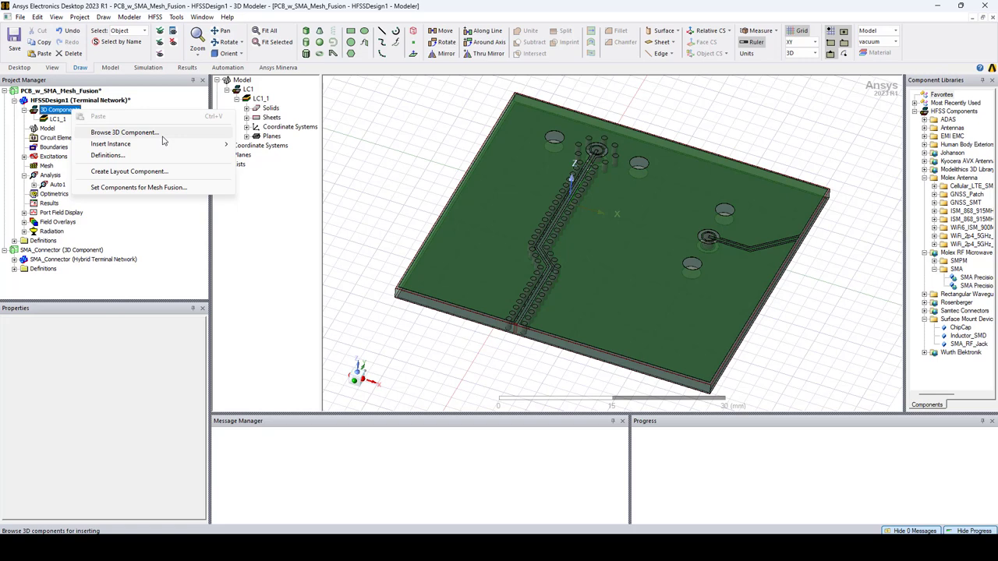
pyautogui.moveTo(167, 140)
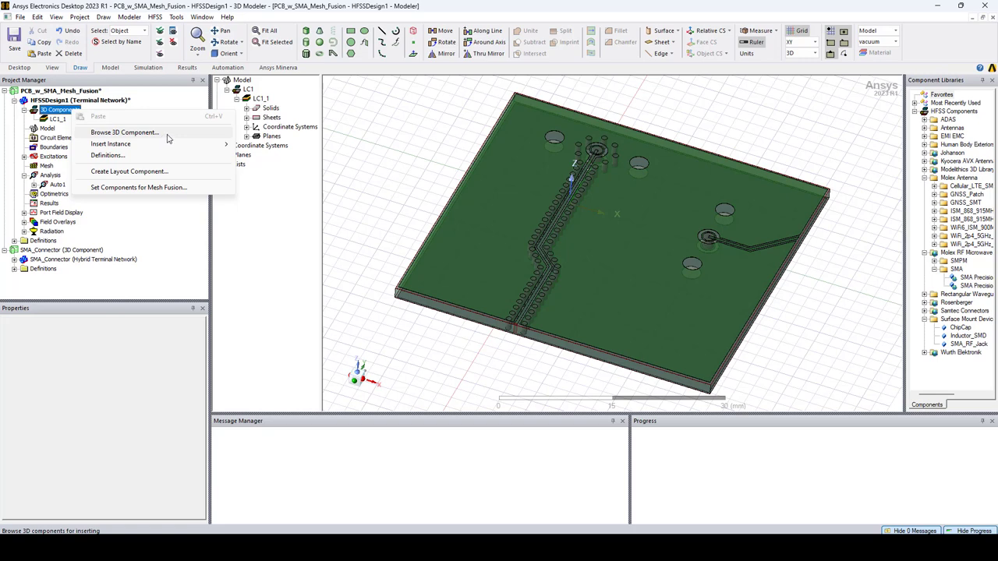
pyautogui.click(125, 131)
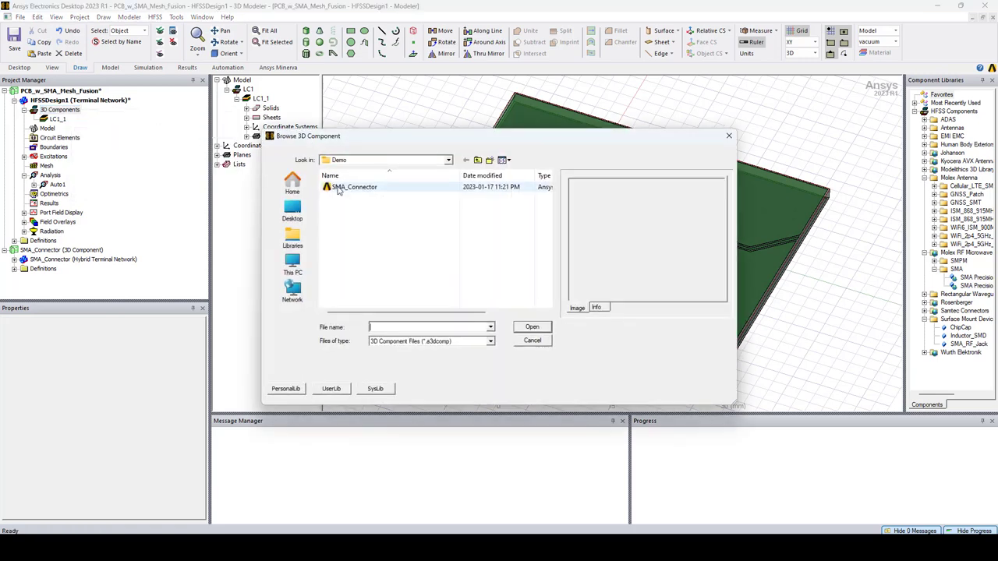
pyautogui.moveTo(354, 187)
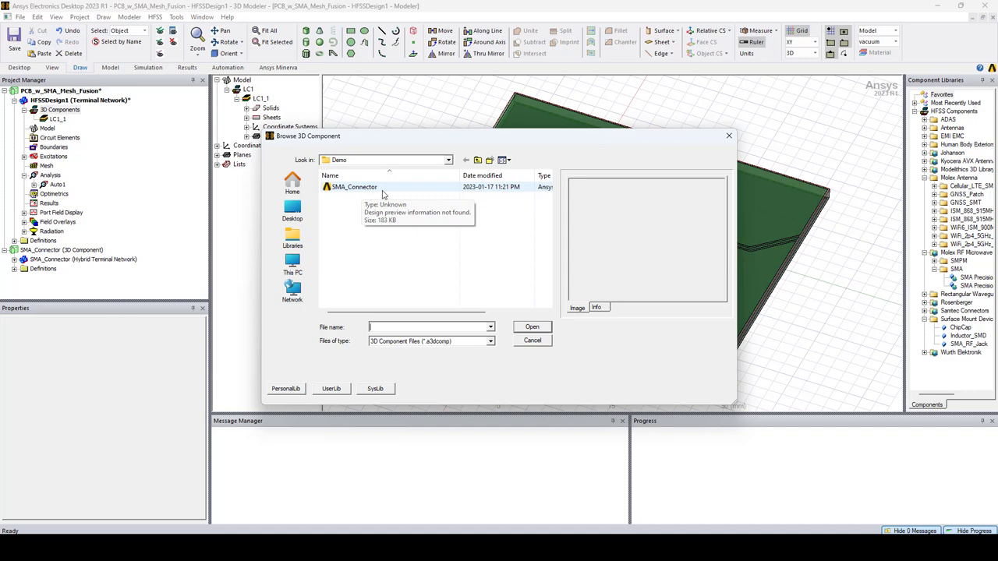
pyautogui.click(354, 188)
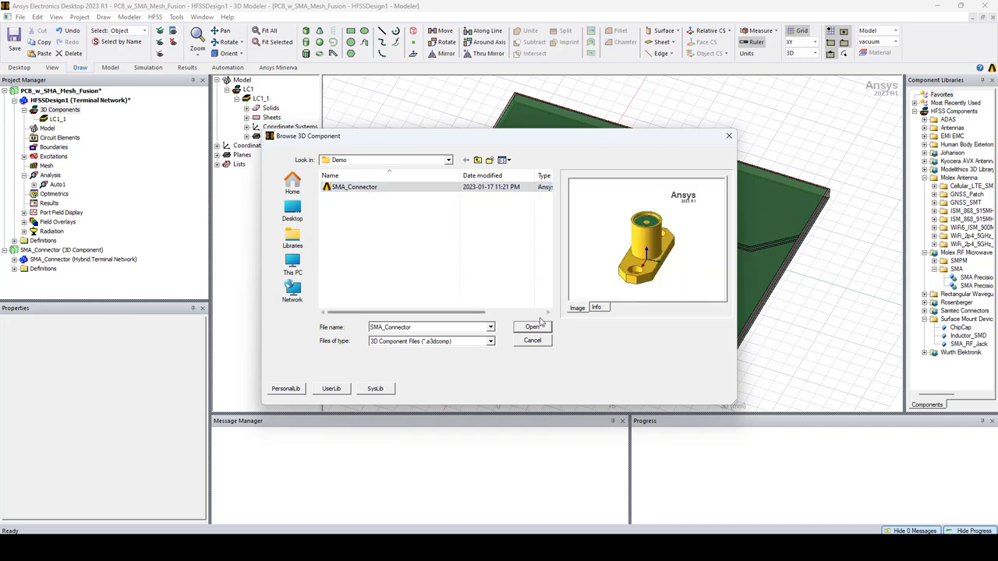
pyautogui.click(533, 327)
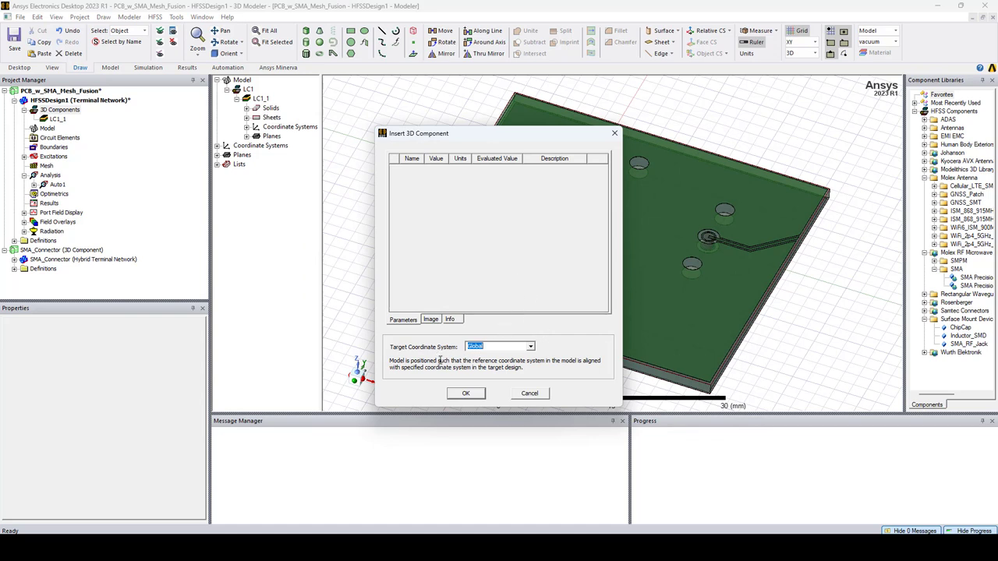
# - Insert the connector aligned to the board's first coordinate system
pyautogui.click(531, 347)
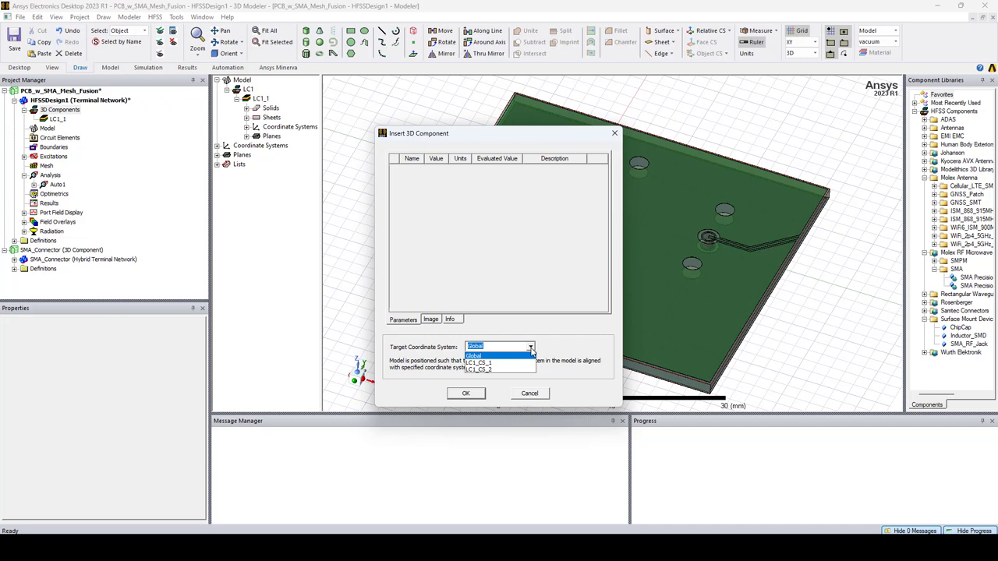
pyautogui.click(479, 362)
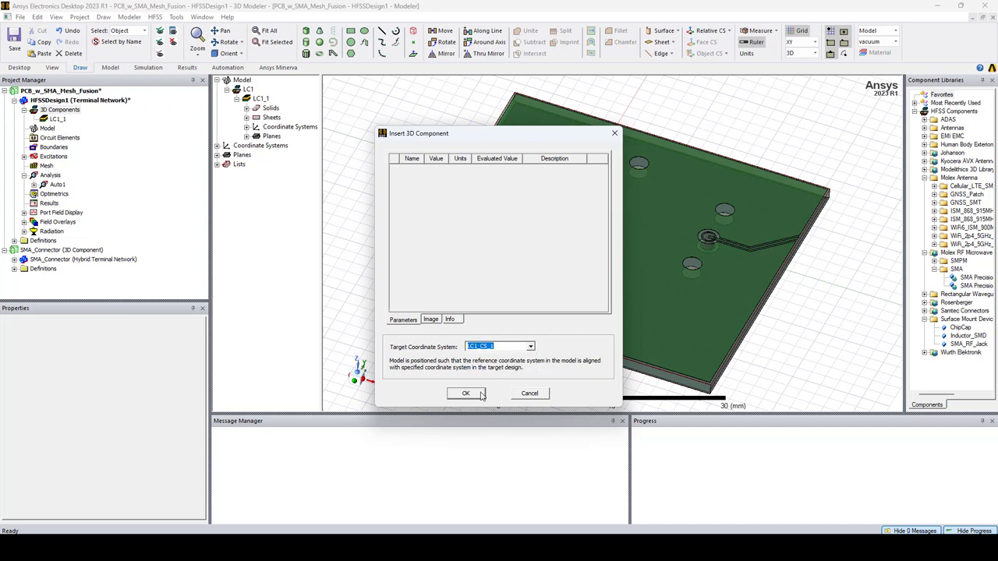
pyautogui.click(465, 393)
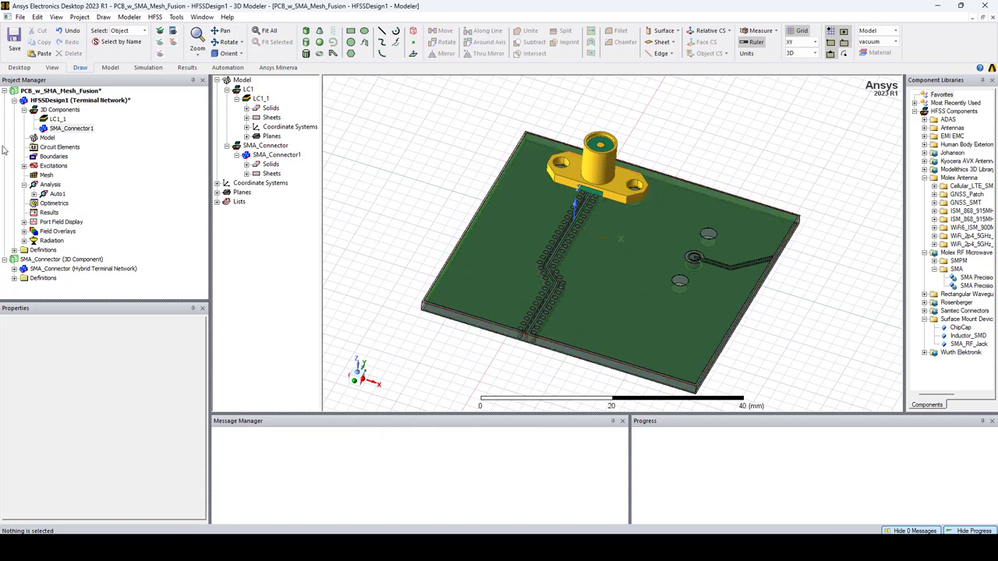
# - Load the SMA_Connector 3D component file again for a second instance
pyautogui.rightClick(62, 109)
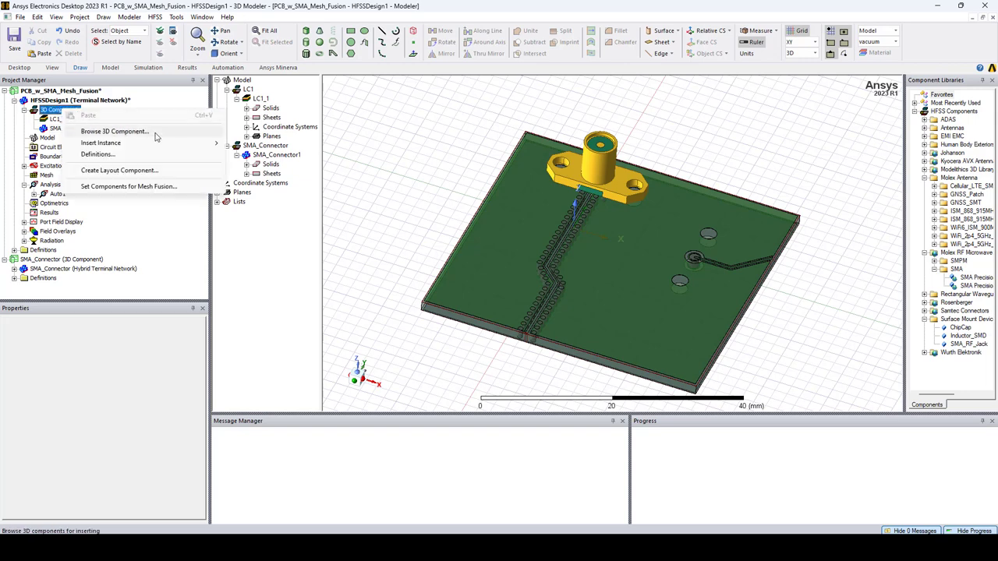
pyautogui.click(114, 131)
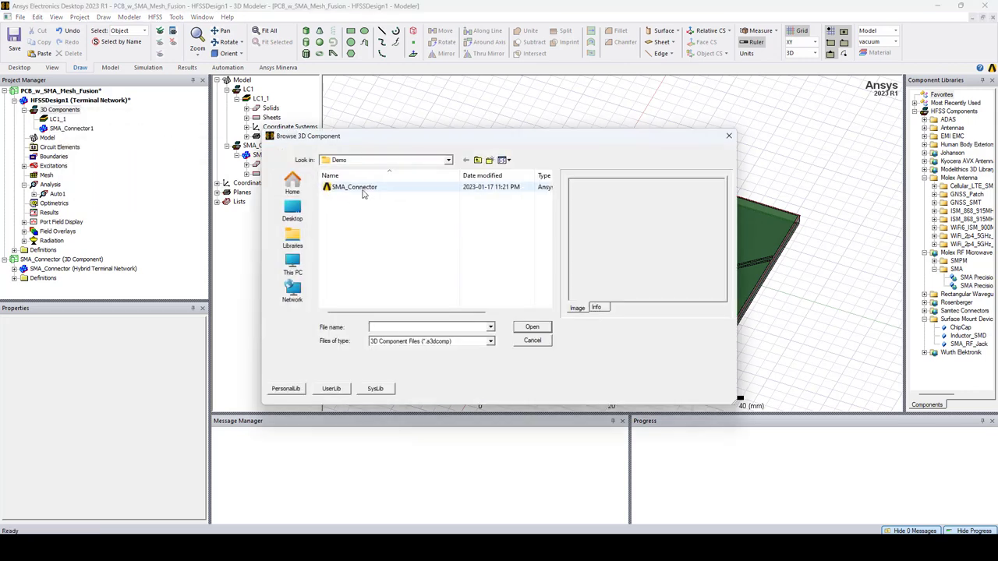
pyautogui.click(354, 187)
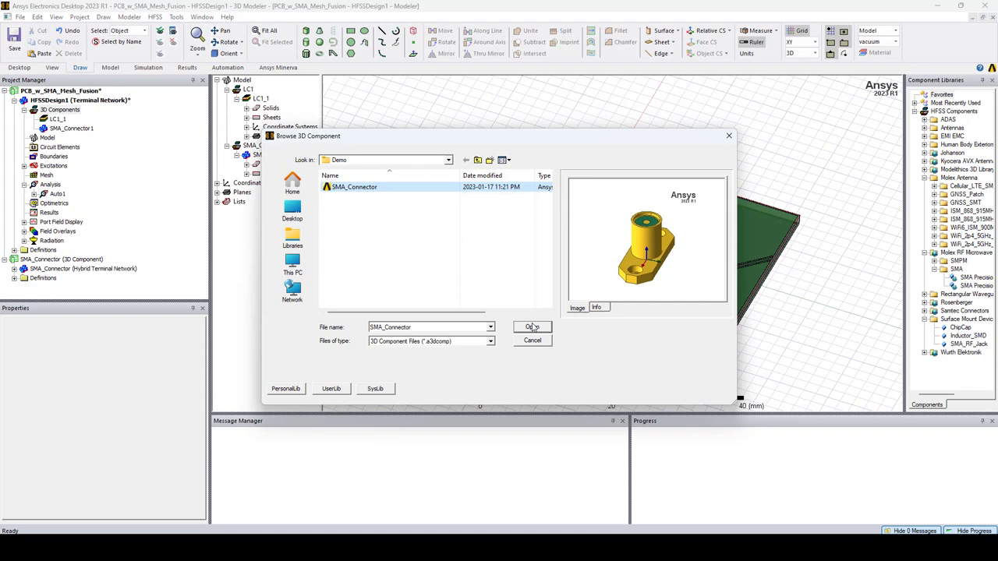
pyautogui.click(533, 328)
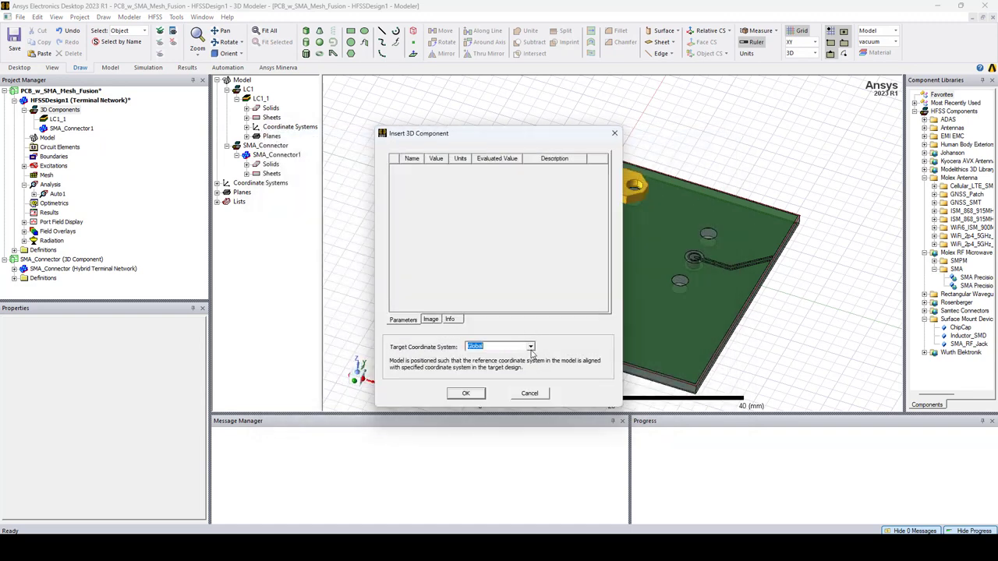
# - Insert the second connector at the board's other coordinate system
pyautogui.click(530, 346)
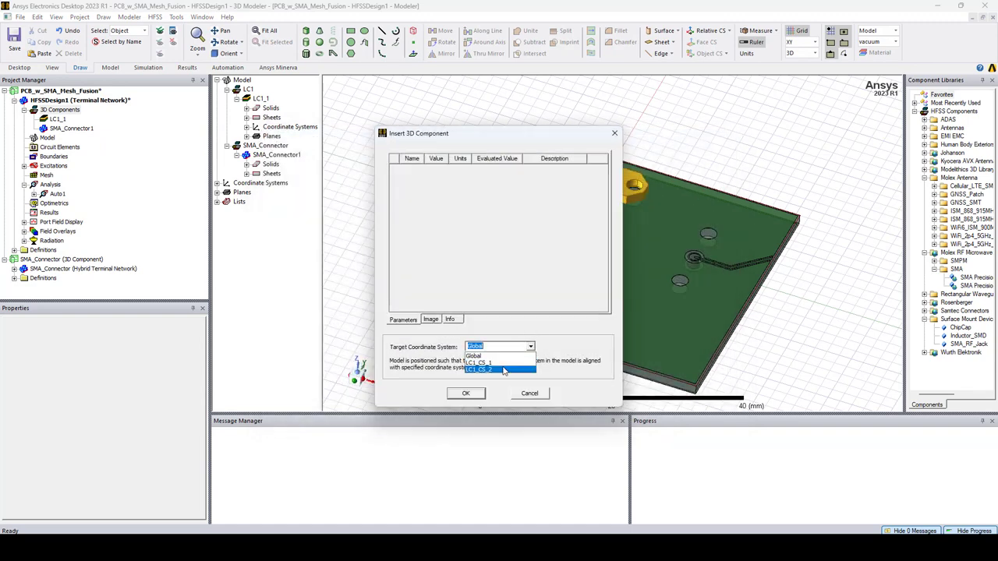
pyautogui.click(501, 368)
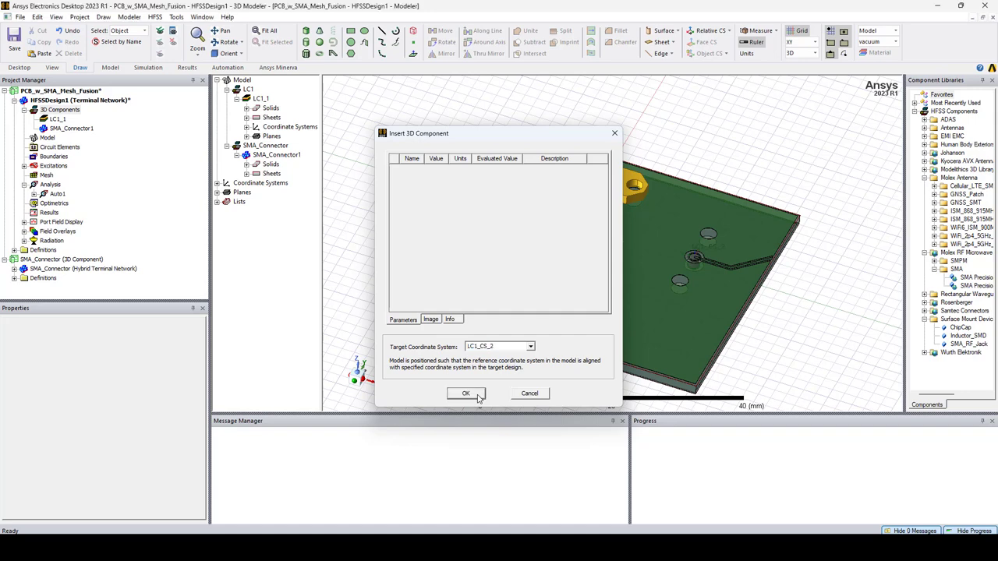
pyautogui.click(465, 393)
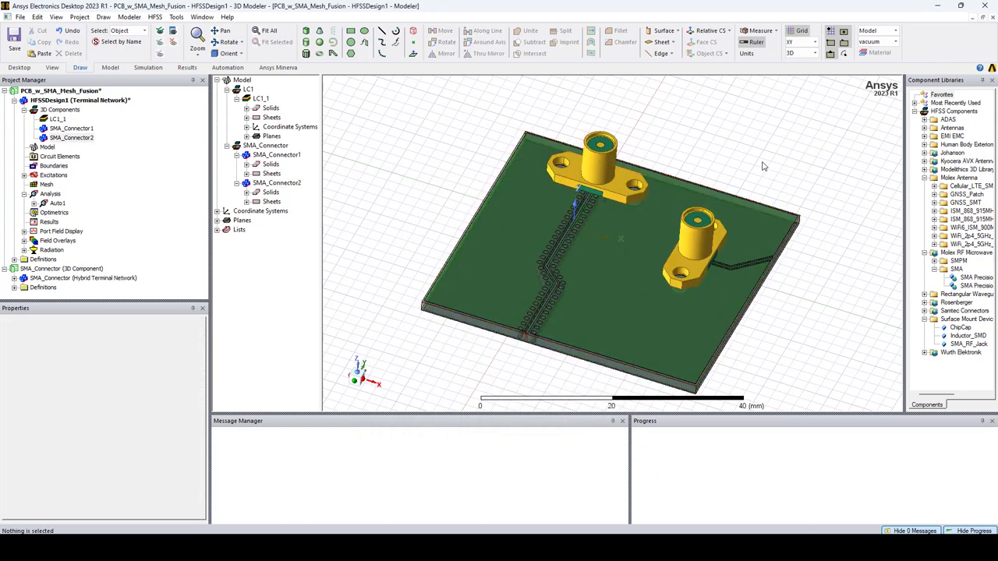
pyautogui.moveTo(702, 250)
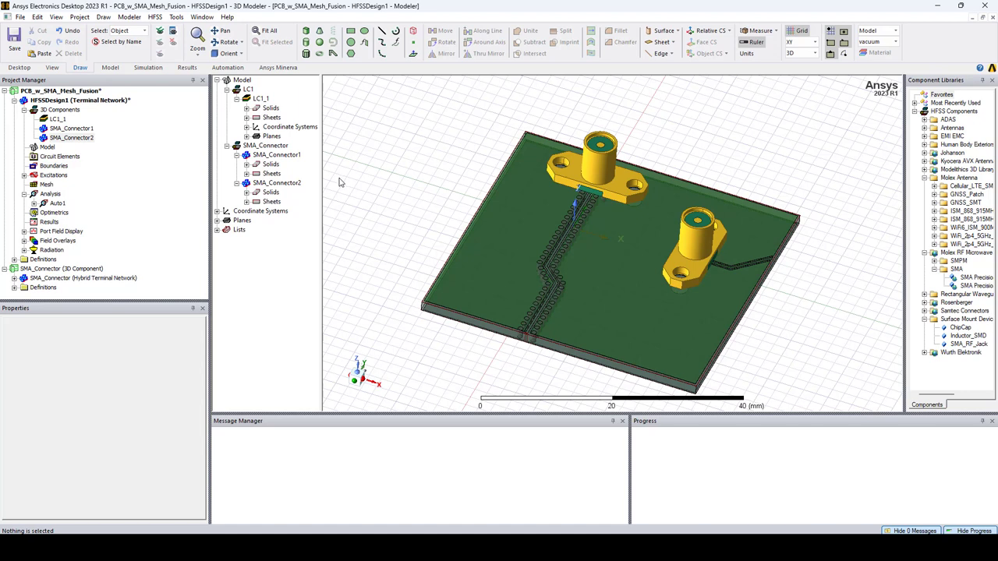
pyautogui.moveTo(340, 183)
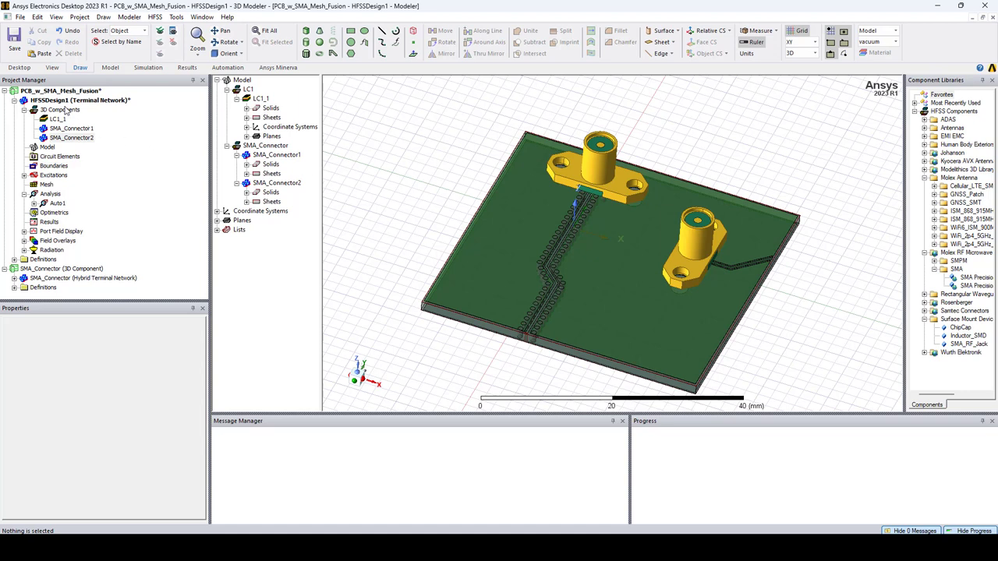
# - Enable Mesh Fusion for LC1_1 and both SMA_Connector components
pyautogui.rightClick(61, 109)
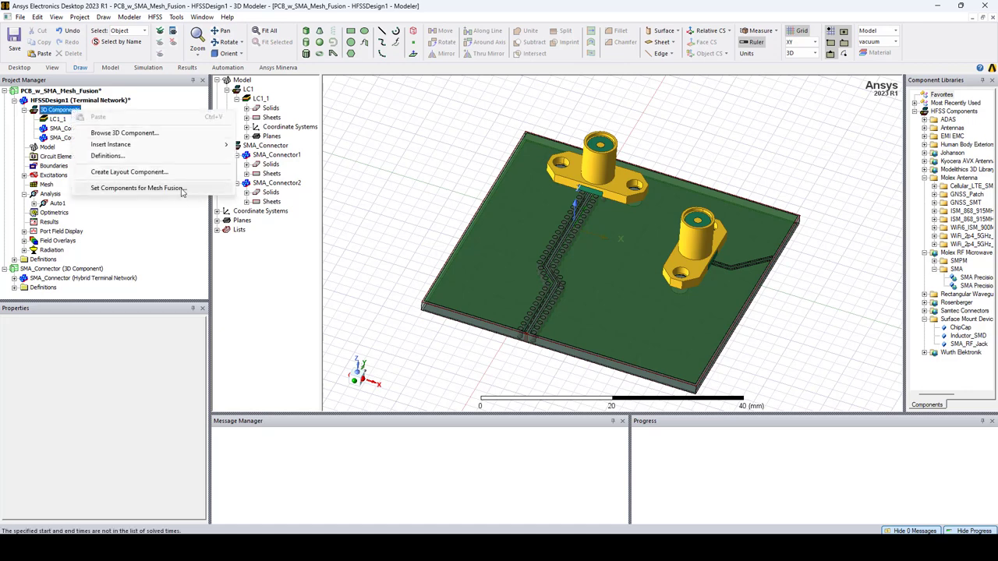
pyautogui.click(137, 187)
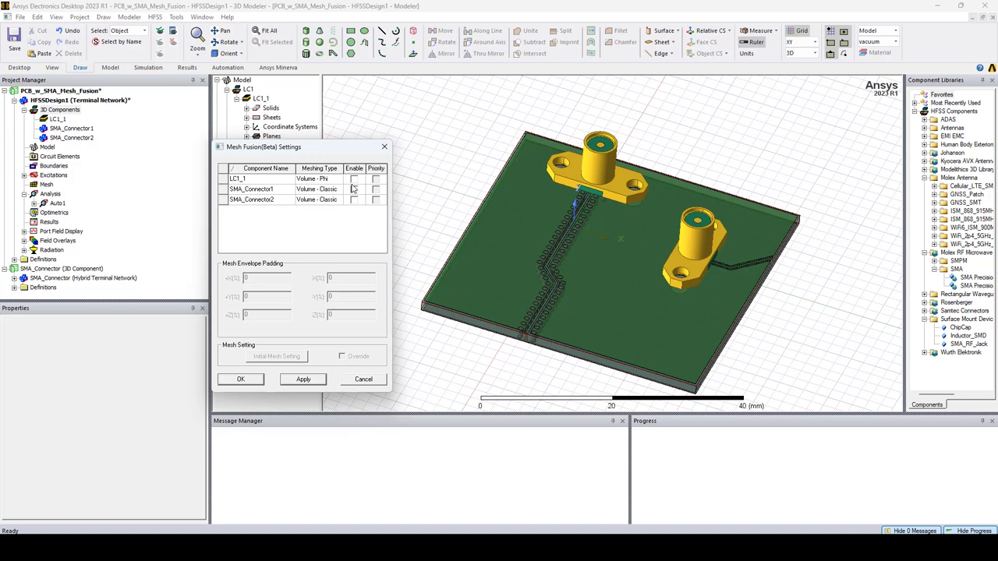
pyautogui.click(354, 178)
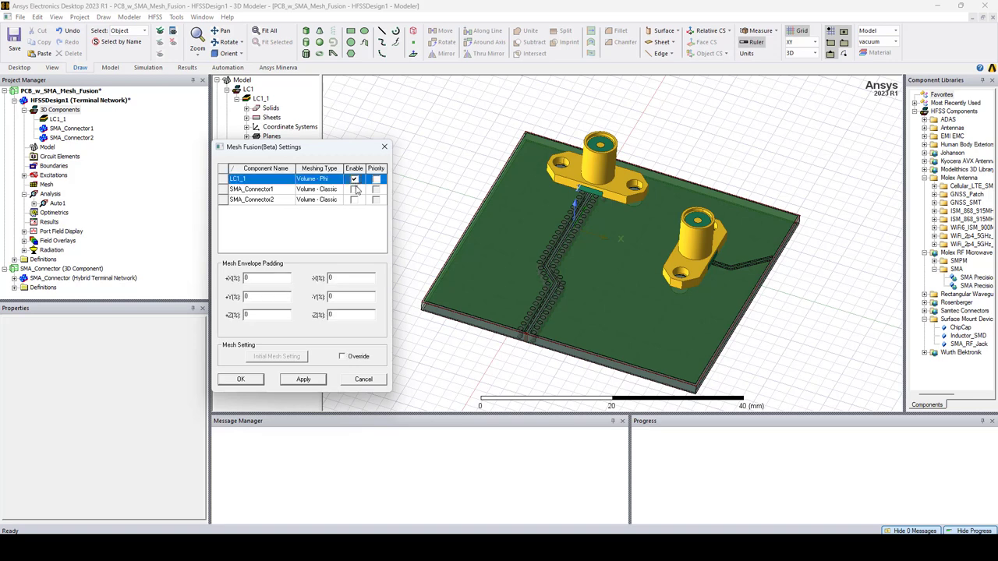
pyautogui.click(354, 200)
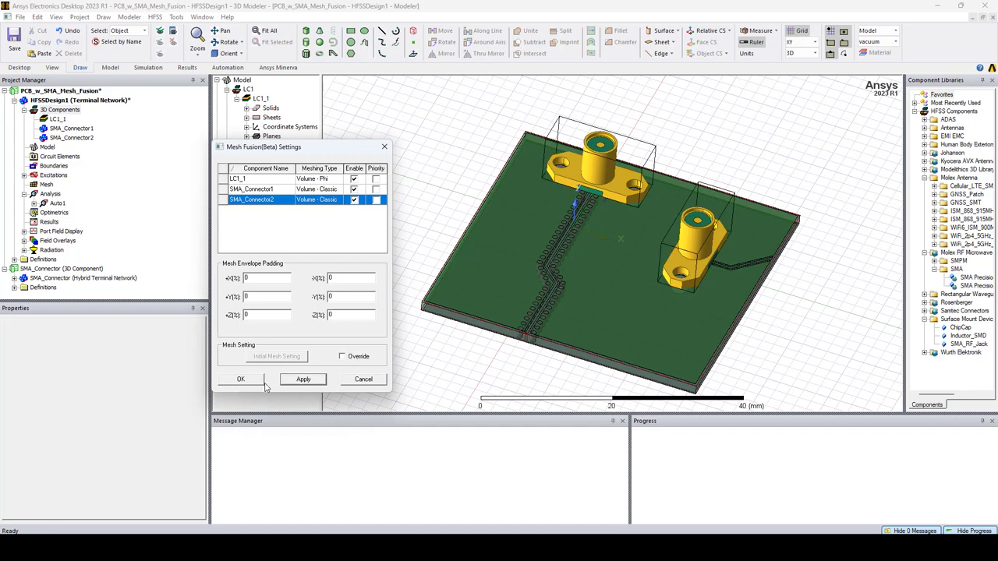
pyautogui.click(240, 379)
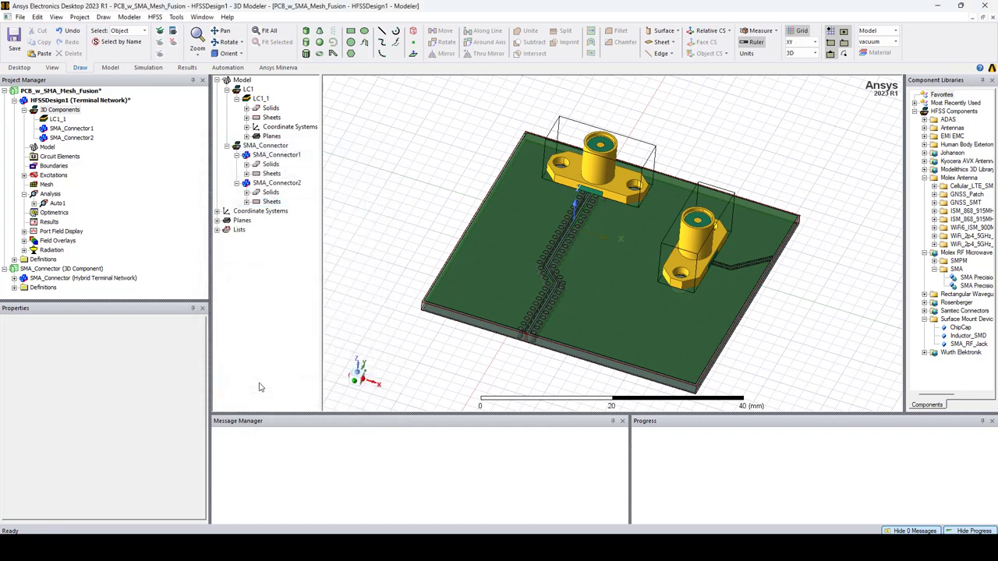
pyautogui.moveTo(265, 384)
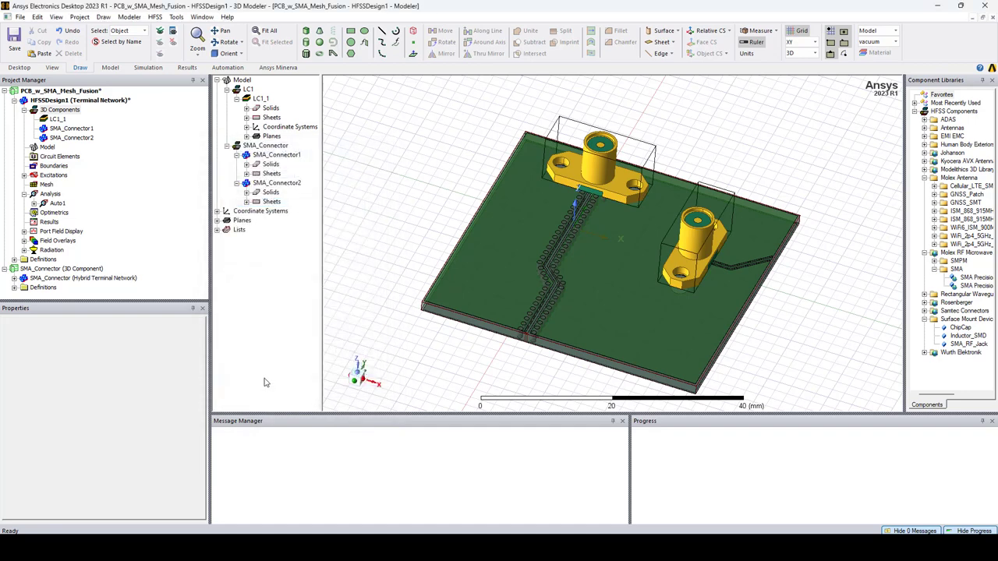
pyautogui.moveTo(349, 257)
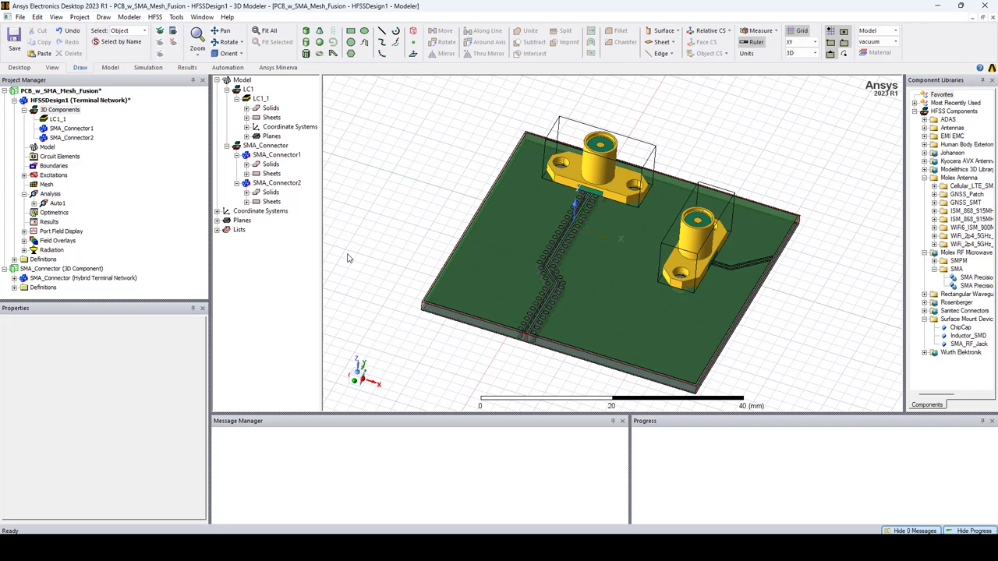
pyautogui.moveTo(157, 95)
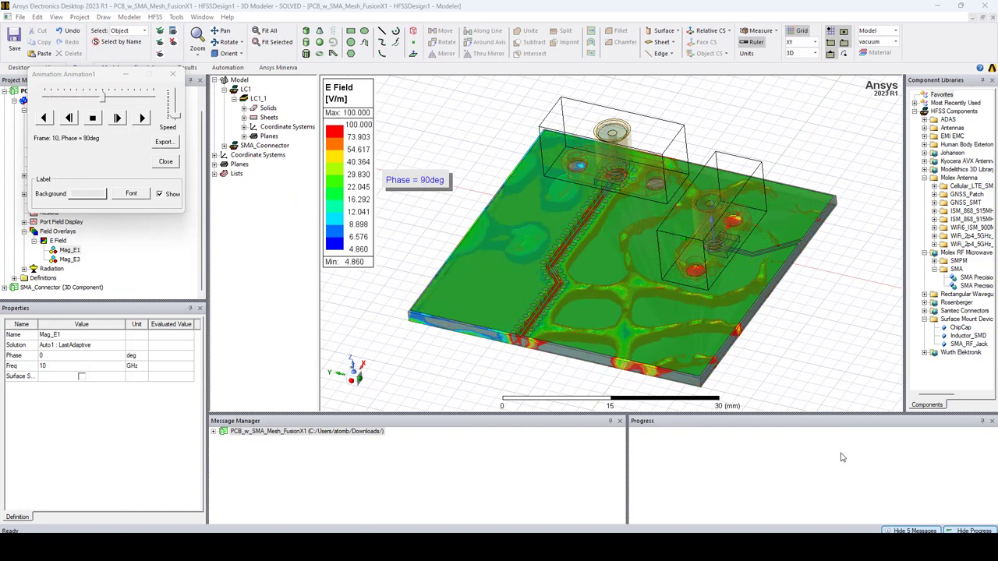
# - Play the E-field overlay animation so it sweeps through phase angles over the board and connectors
pyautogui.click(117, 117)
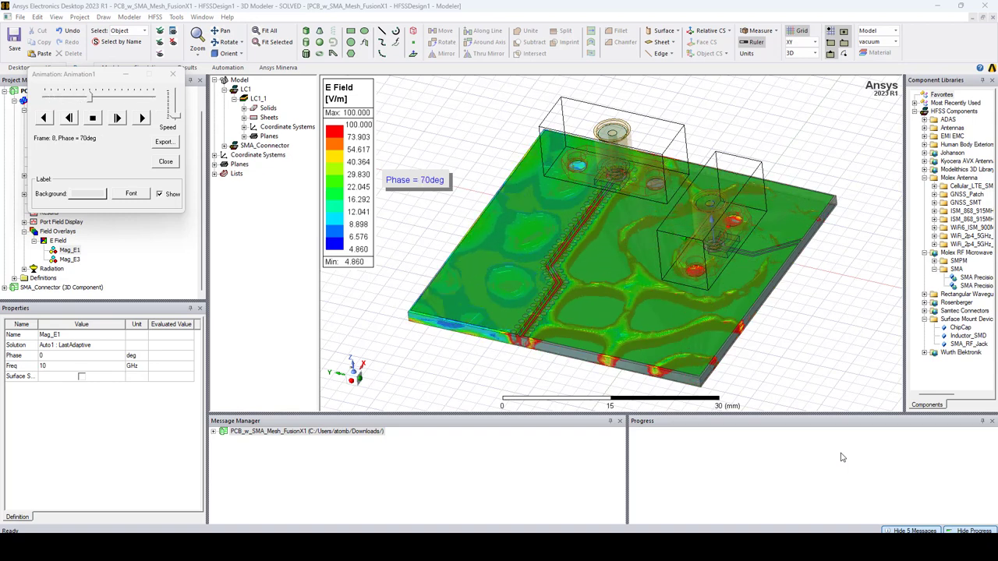
pyautogui.click(140, 119)
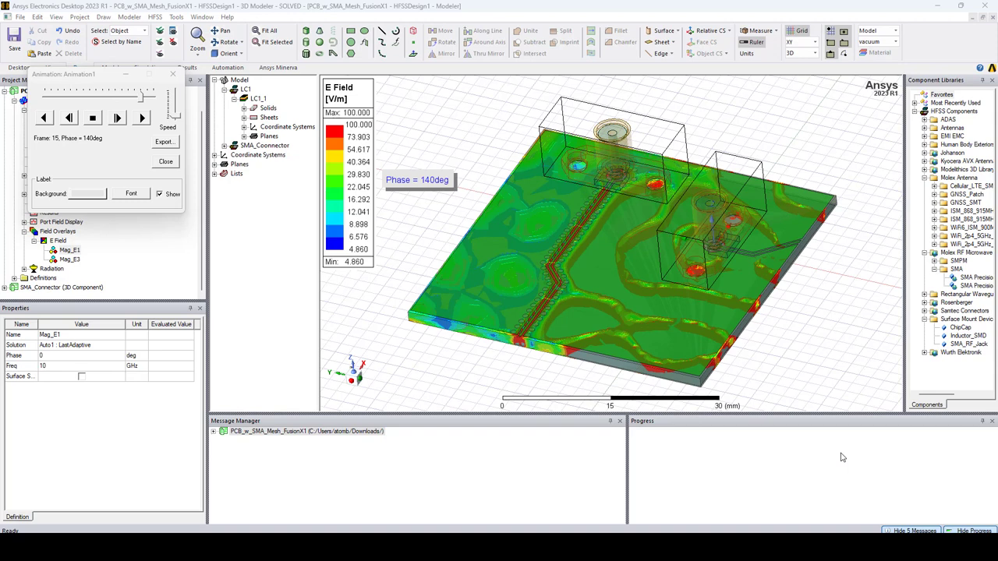